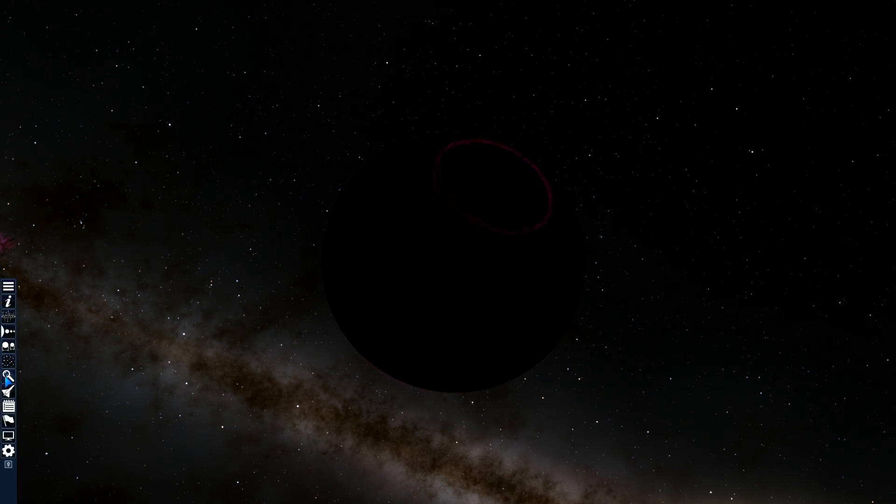
# From the Journey log, open the Star browser and set the main-star filter to Planemo.
pyautogui.click(8, 379)
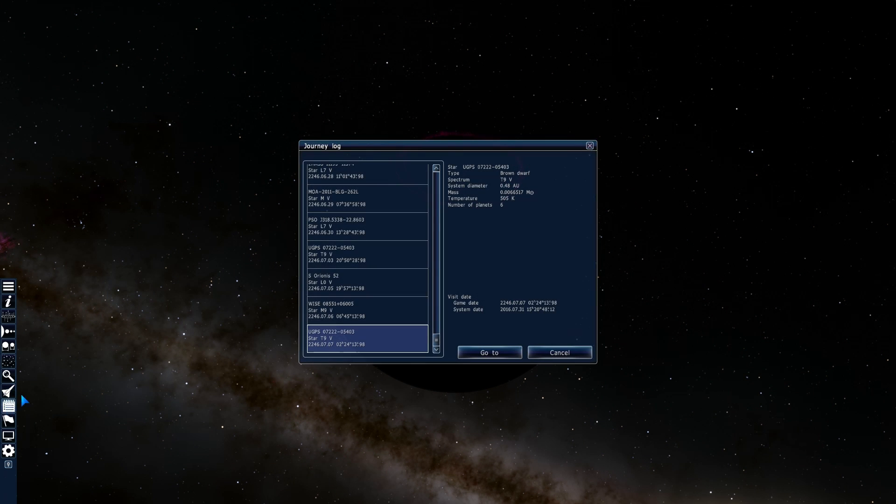
pyautogui.click(488, 352)
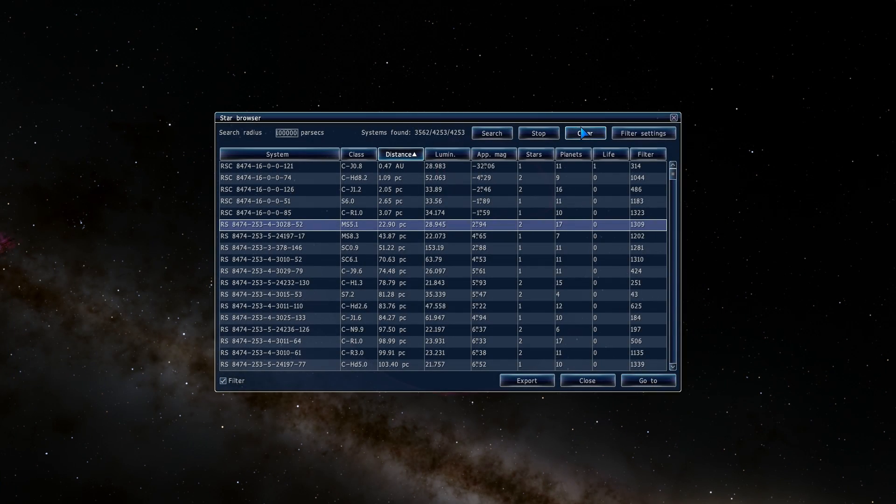
pyautogui.click(642, 133)
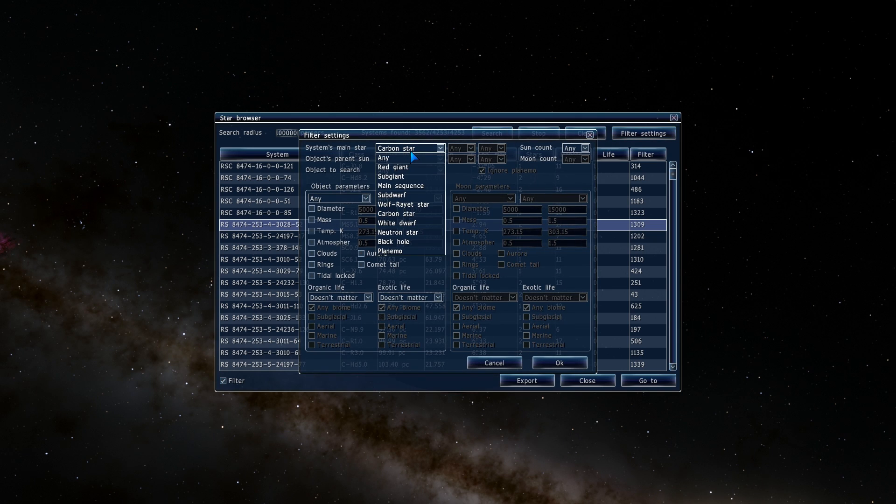
pyautogui.click(389, 251)
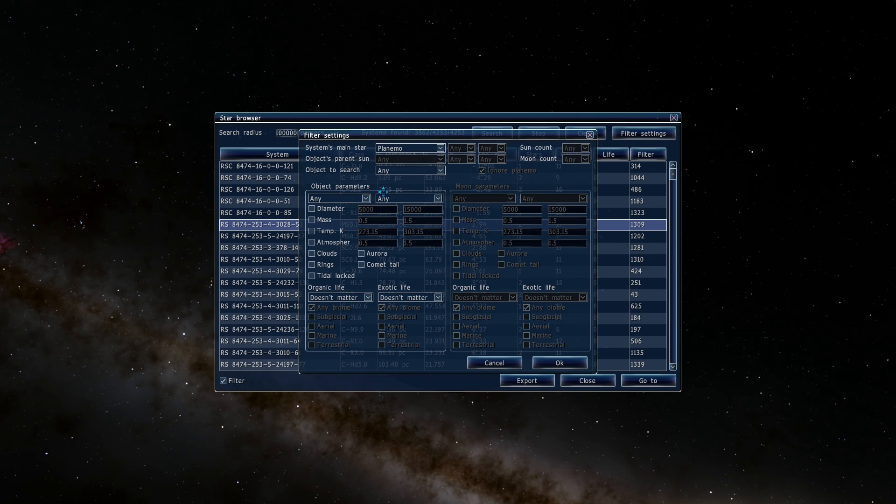
# Apply the Planemo filter and run the 1000-parsec star-browser search.
pyautogui.click(559, 363)
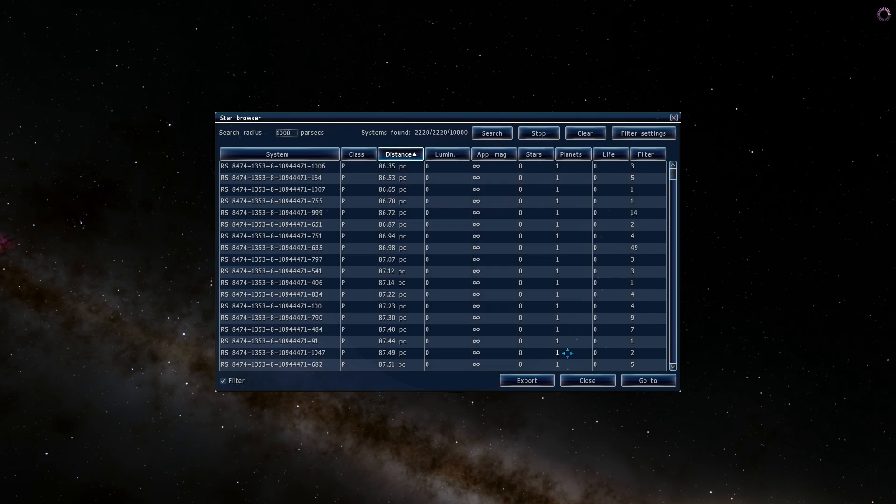
pyautogui.click(490, 132)
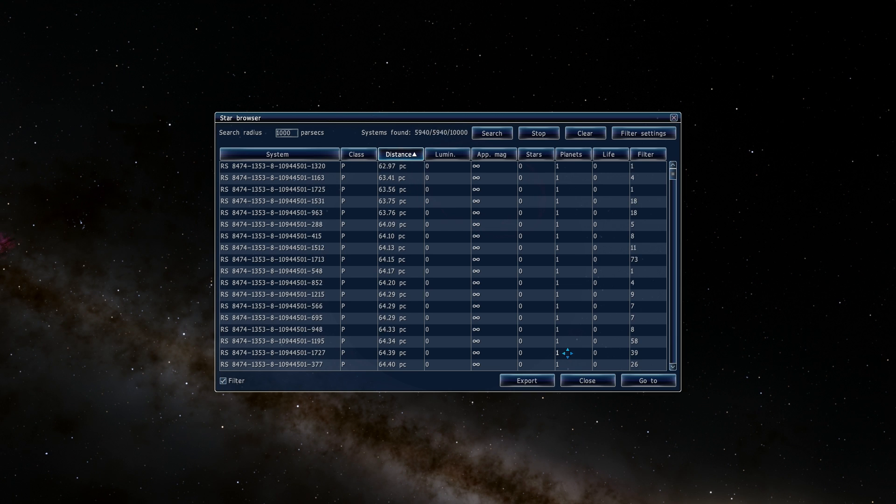
pyautogui.click(491, 133)
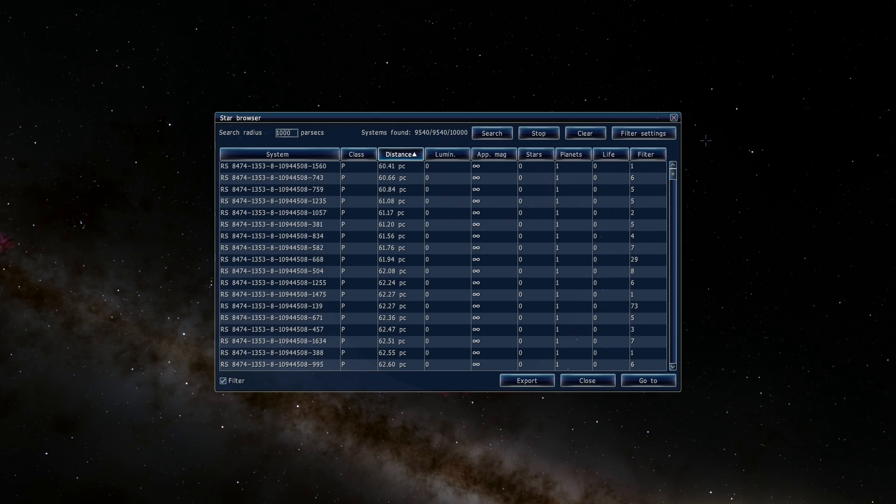
pyautogui.click(648, 380)
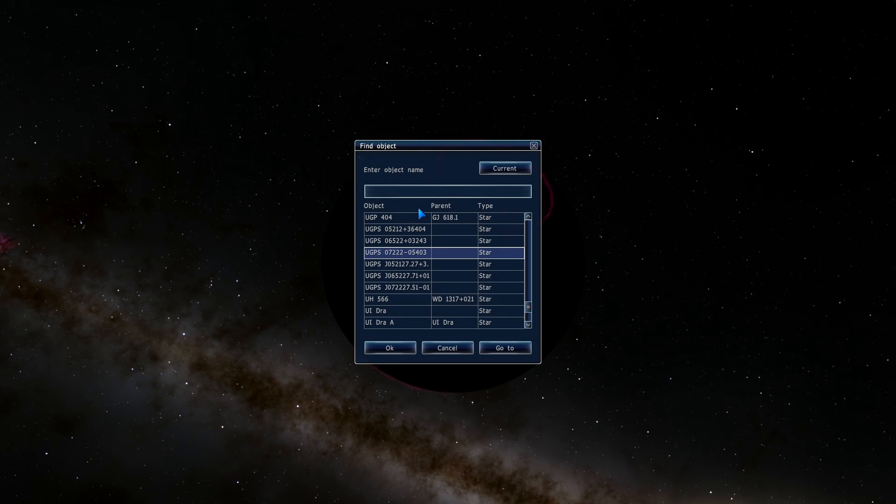
# Search for 'earth' and fly to Earth.
pyautogui.write('earth')
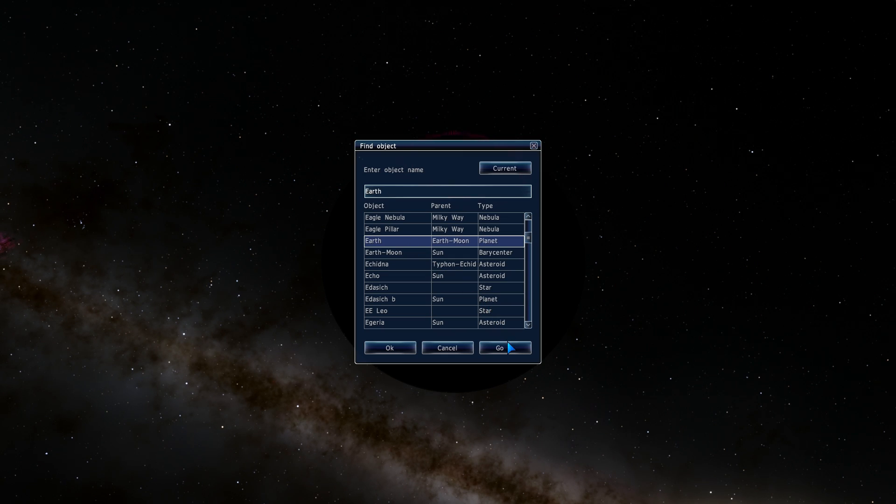
pyautogui.click(505, 347)
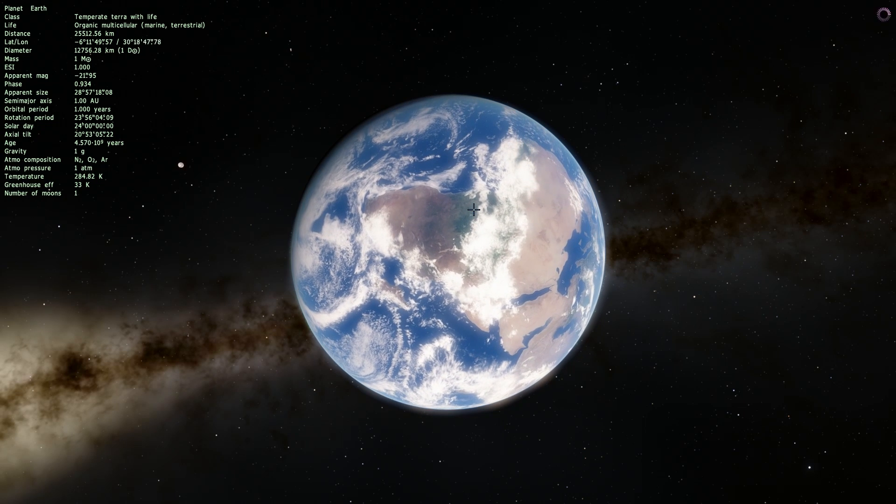
pyautogui.scroll(-3)
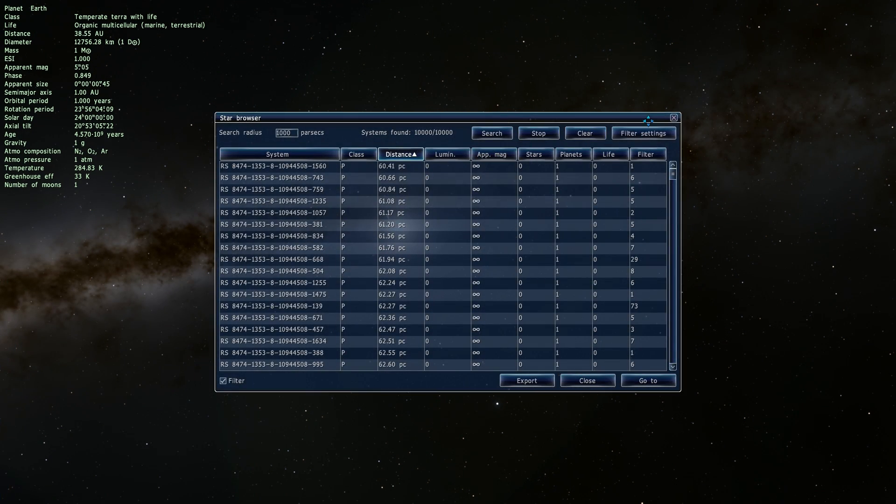
# Re-run the Planemo star-browser search with a 100-parsec search radius.
pyautogui.click(642, 132)
pyautogui.write('100')
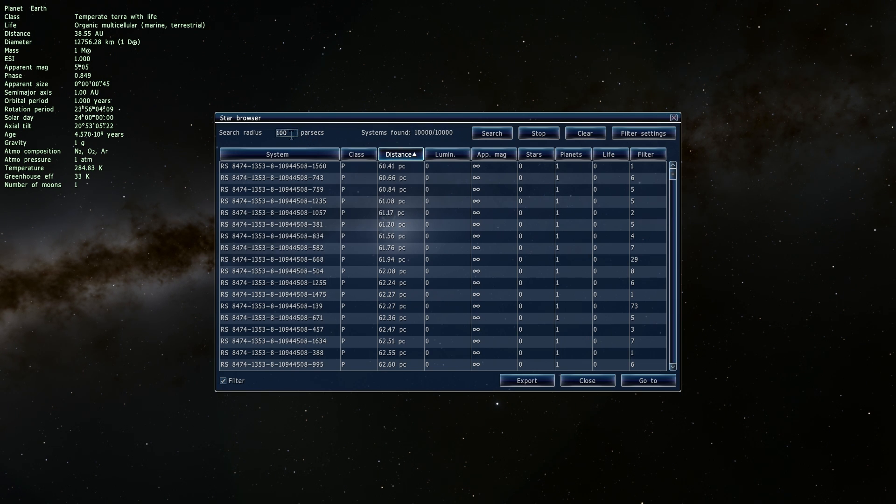
pyautogui.moveTo(327, 134)
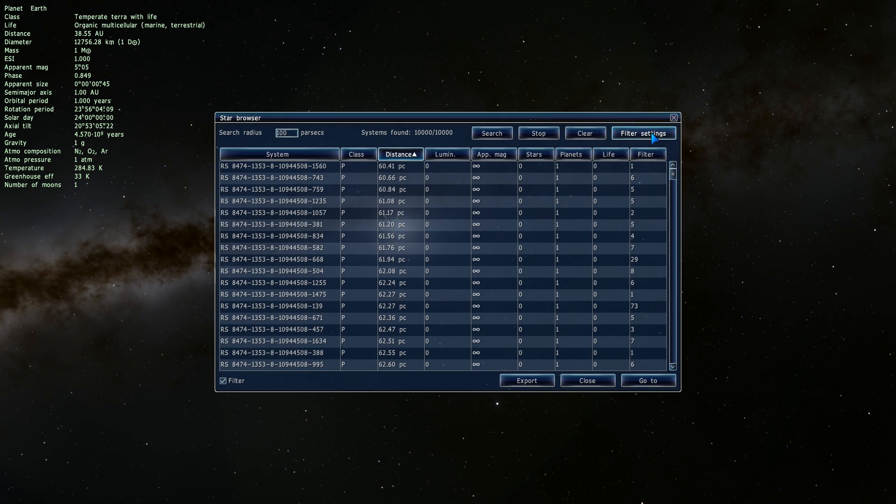
pyautogui.click(642, 133)
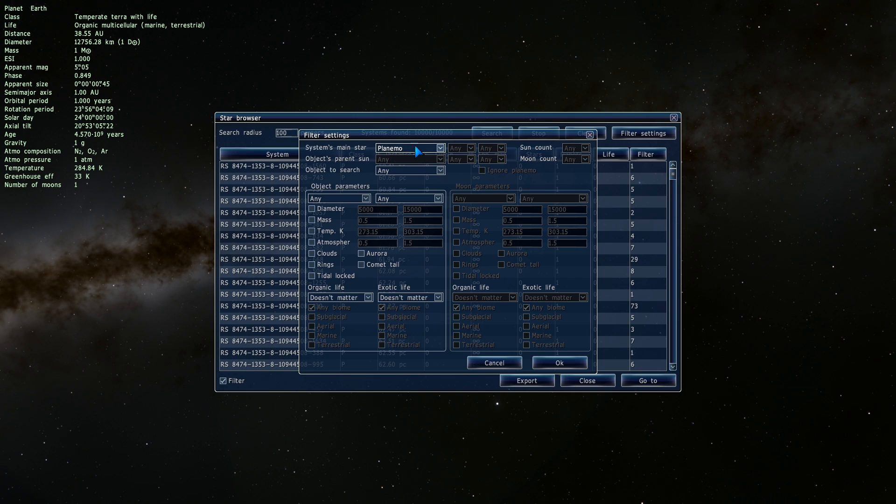
pyautogui.click(439, 148)
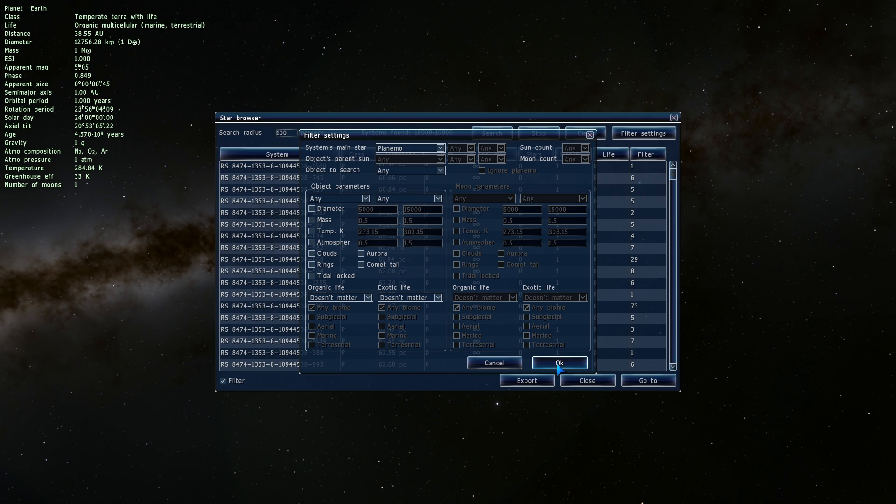
pyautogui.moveTo(555, 367)
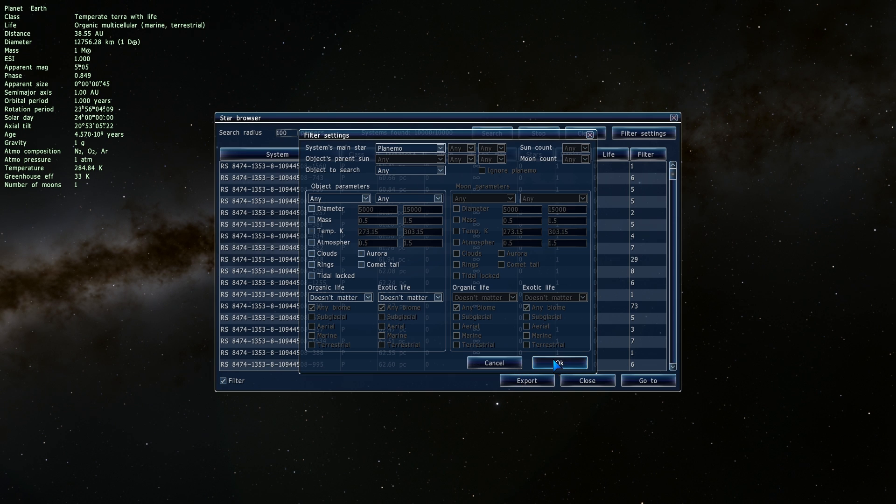
pyautogui.click(558, 362)
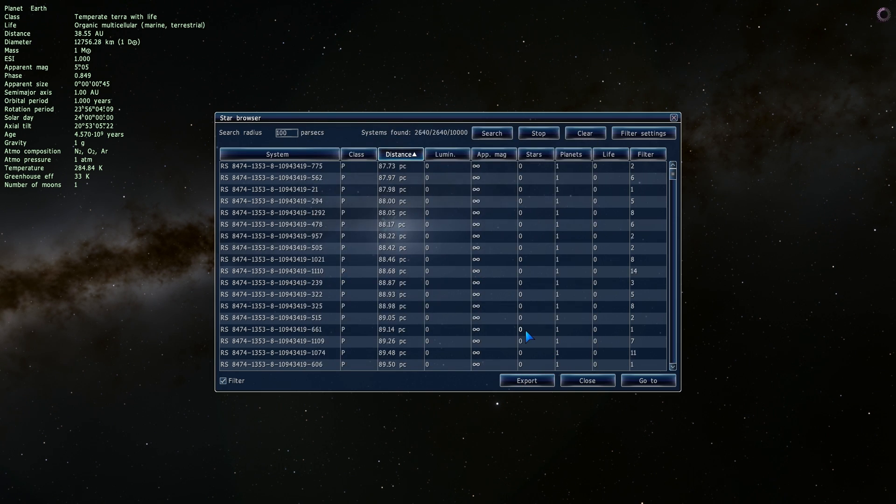
pyautogui.click(491, 133)
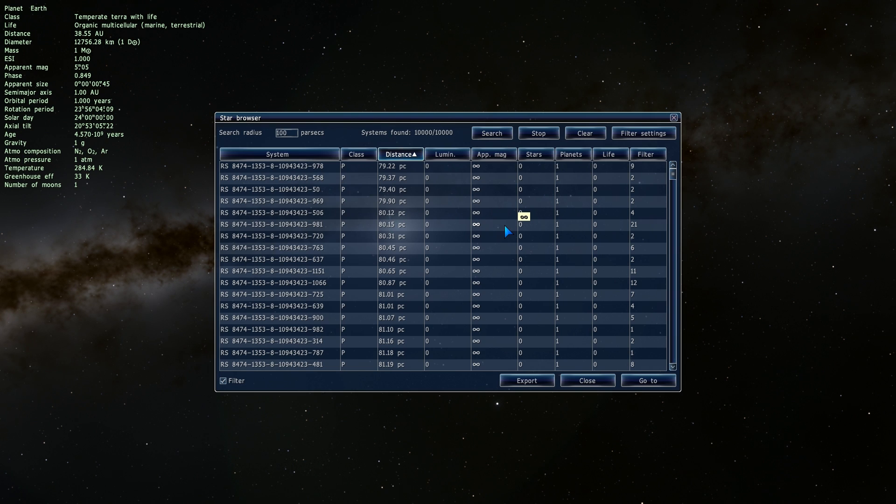
pyautogui.moveTo(419, 197)
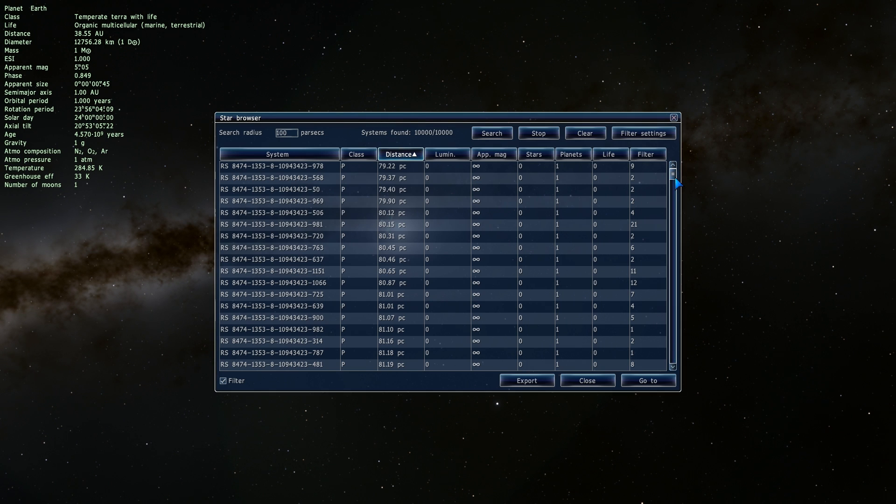
pyautogui.scroll(-3)
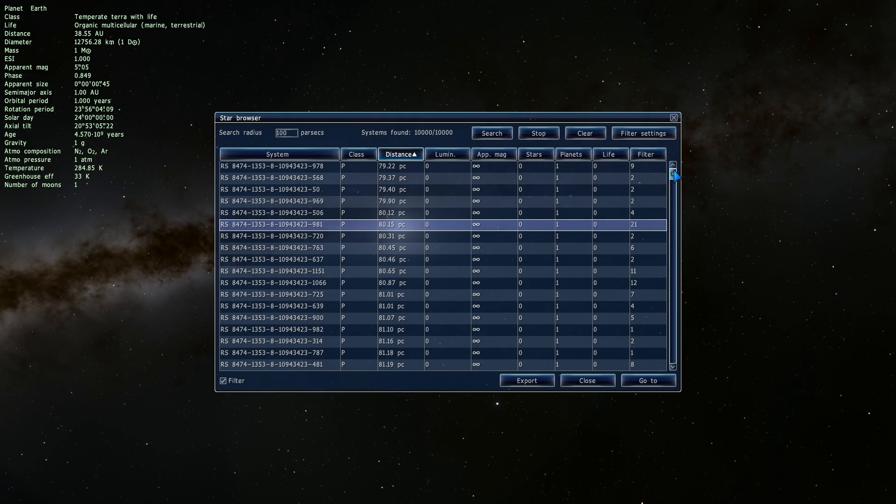
pyautogui.moveTo(411, 164)
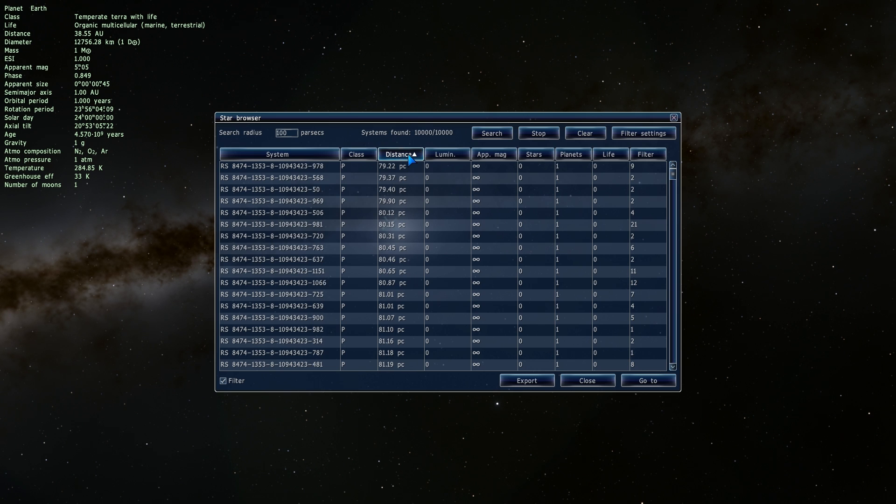
pyautogui.moveTo(396, 166)
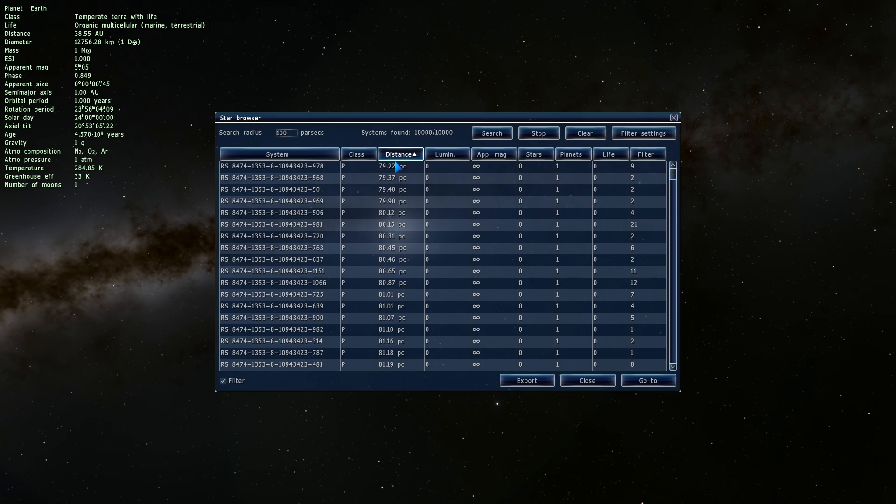
pyautogui.click(274, 166)
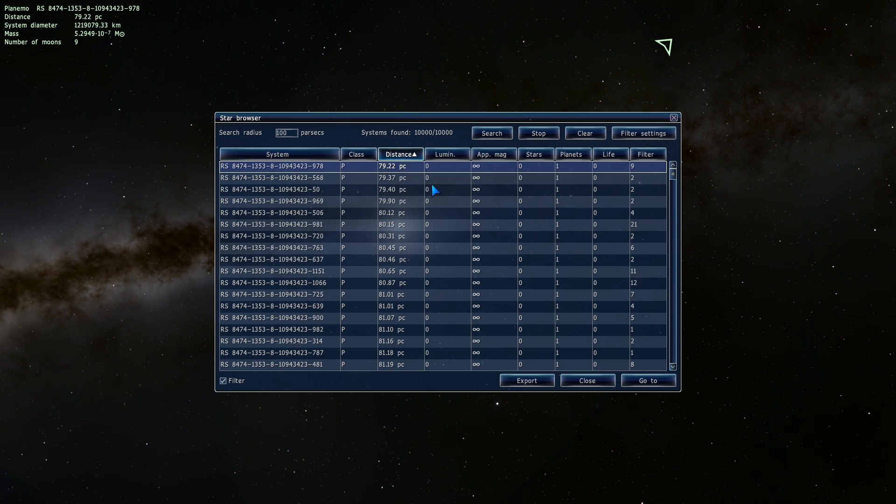
pyautogui.click(587, 380)
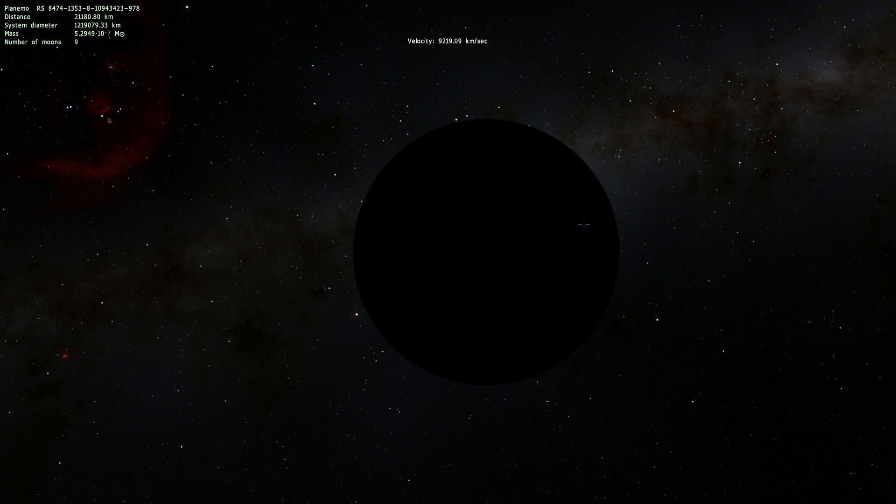
pyautogui.scroll(-3)
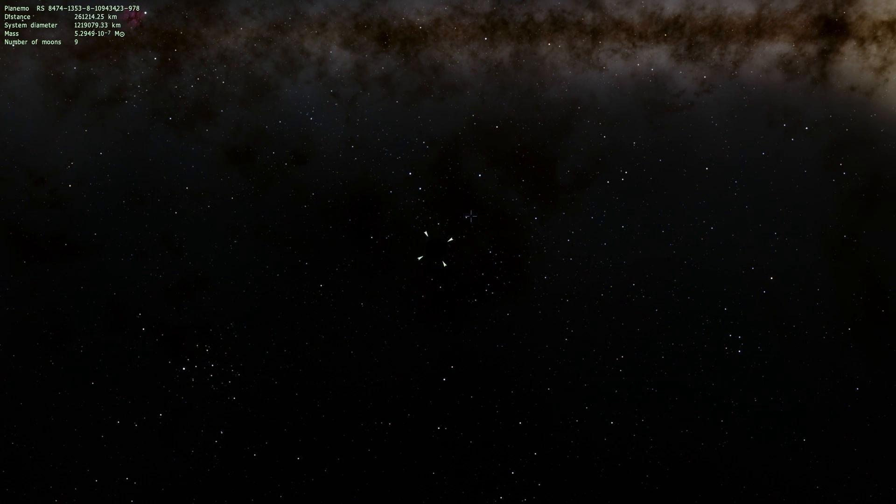
pyautogui.scroll(-3)
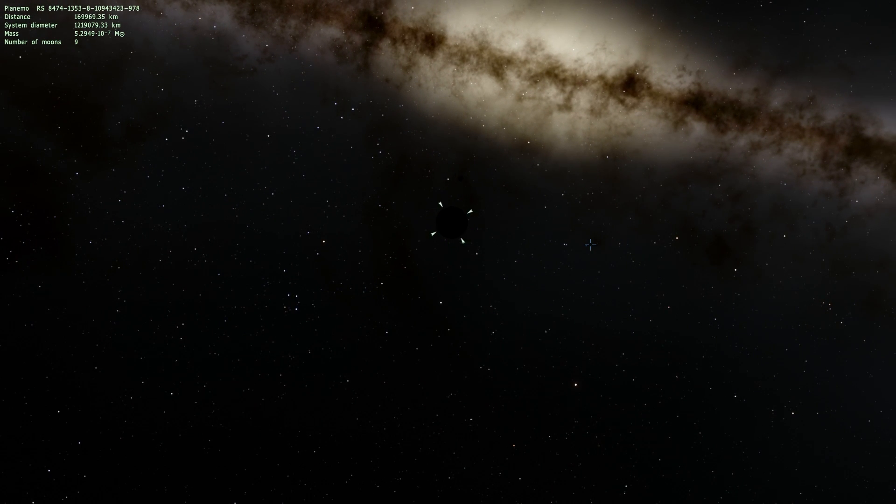
# Go to the ice-world planemo, move closer, and select its dwarf moon D1.
pyautogui.rightClick(456, 223)
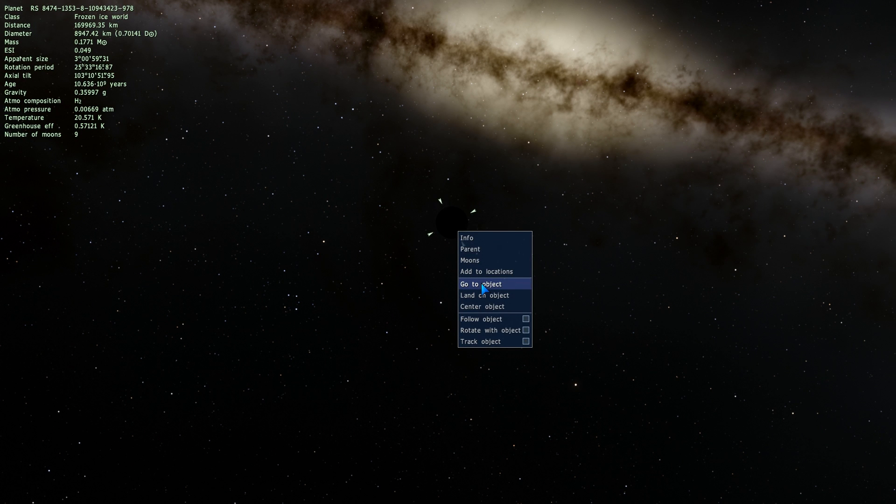
pyautogui.click(481, 284)
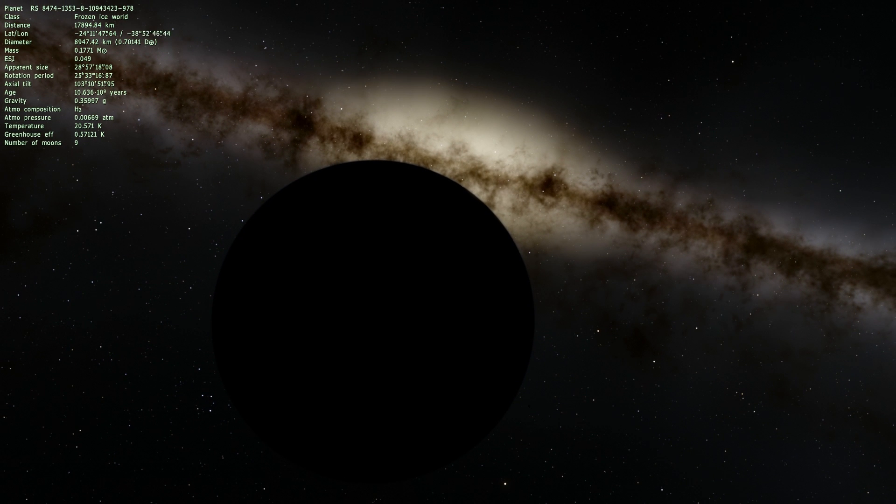
pyautogui.moveTo(888, 363)
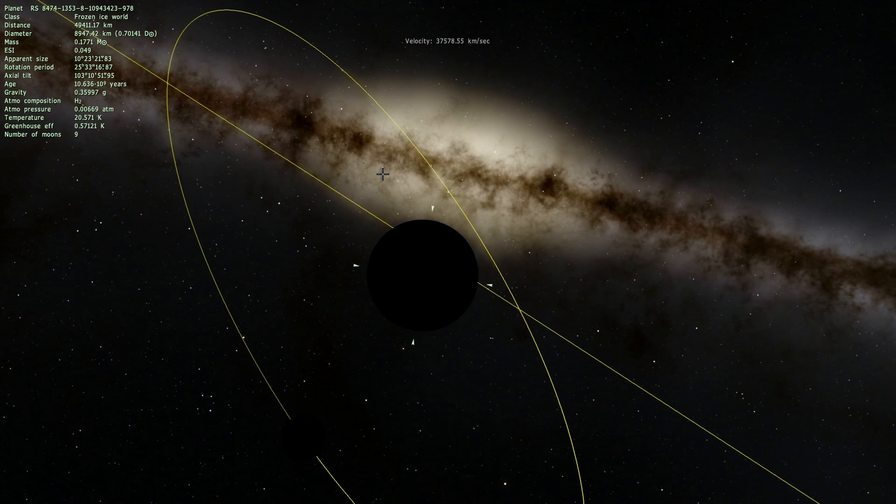
pyautogui.press('space')
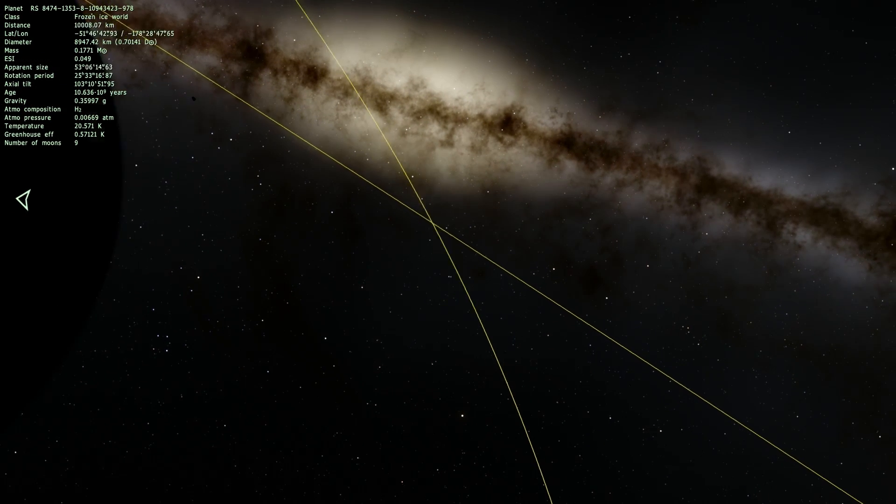
pyautogui.click(274, 112)
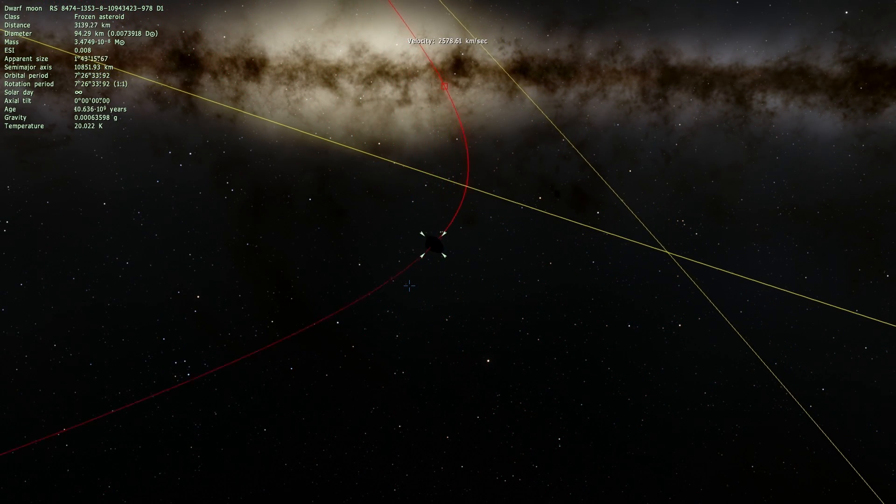
pyautogui.scroll(3)
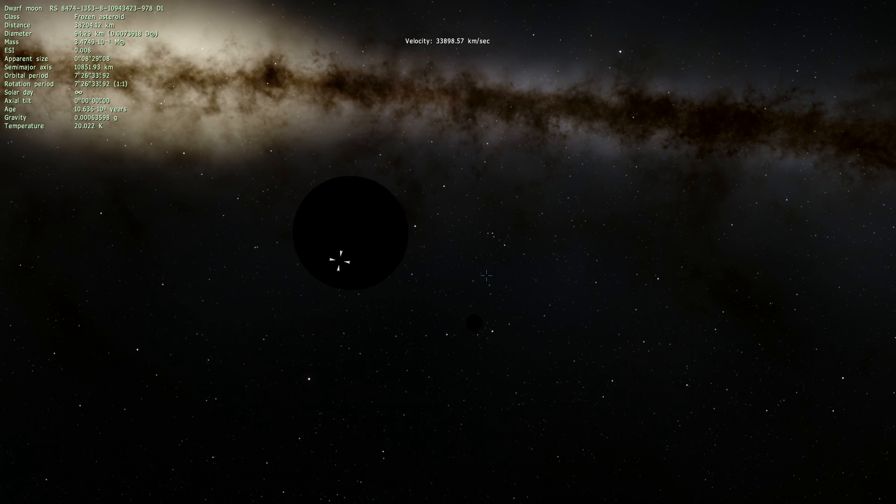
pyautogui.scroll(-3)
pyautogui.write('Cha 11091-77344')
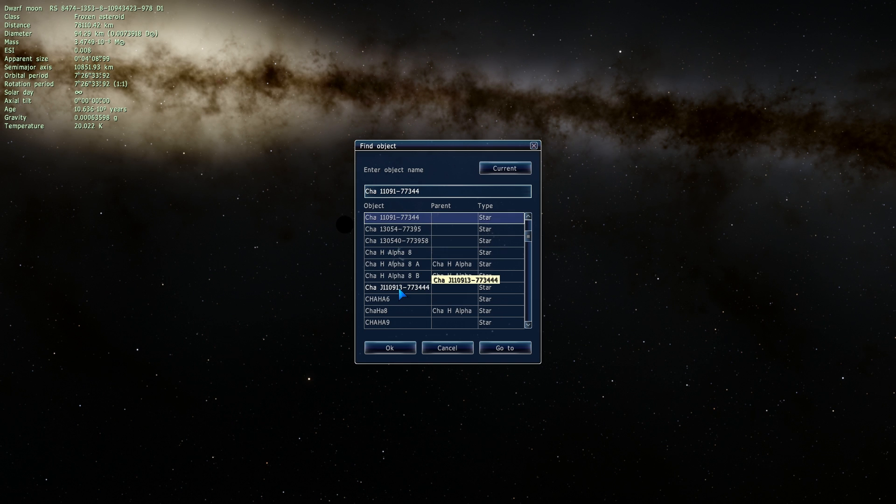
pyautogui.click(397, 287)
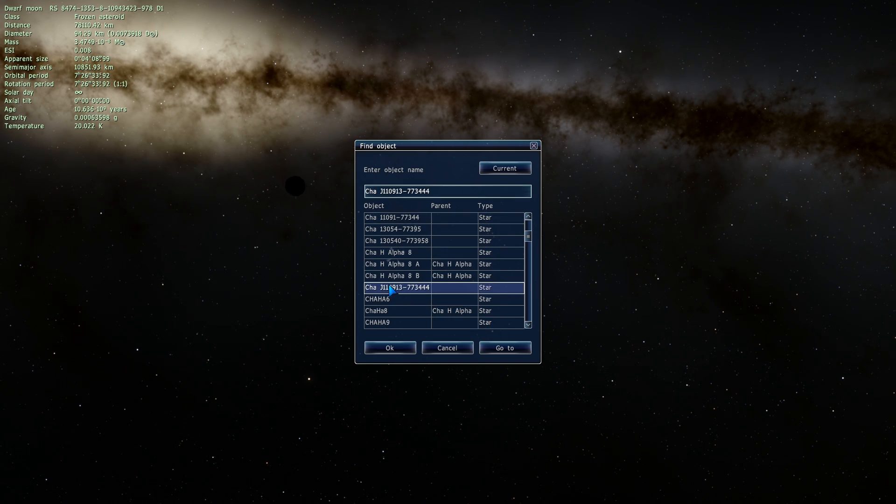
pyautogui.click(504, 347)
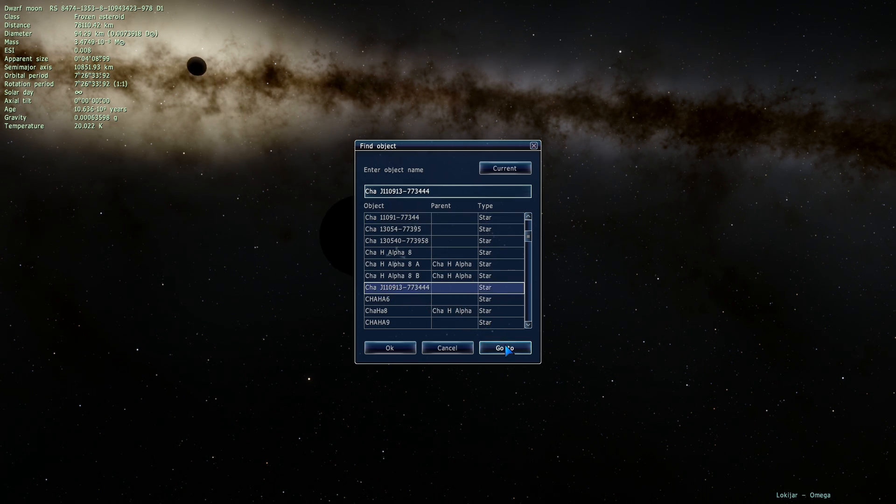
pyautogui.click(504, 348)
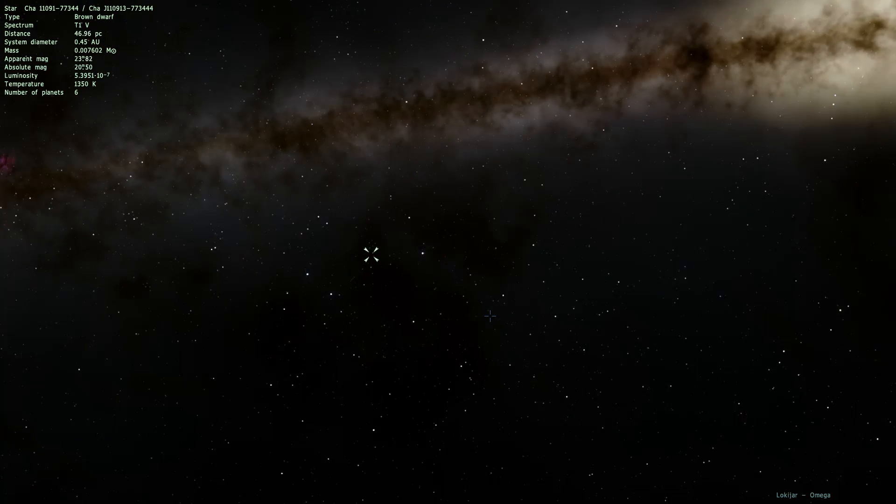
pyautogui.scroll(3)
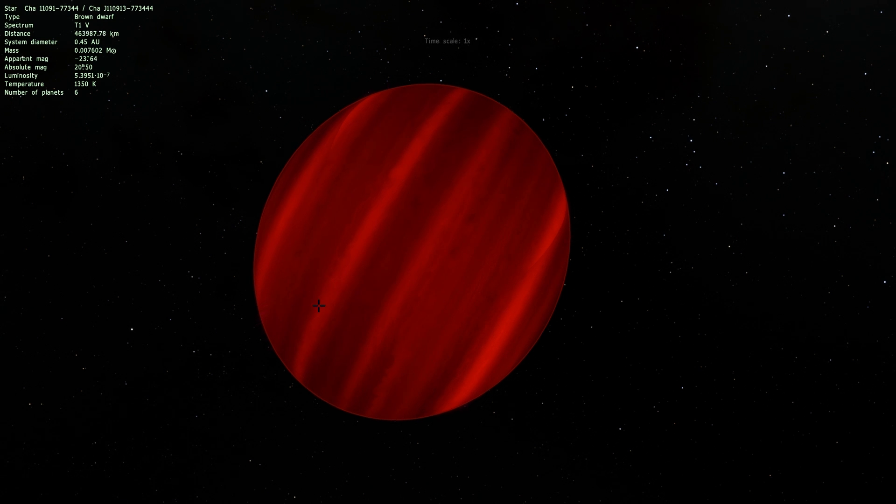
# Speed up time and zoom to watch its banded surface rotate.
pyautogui.click(68, 494)
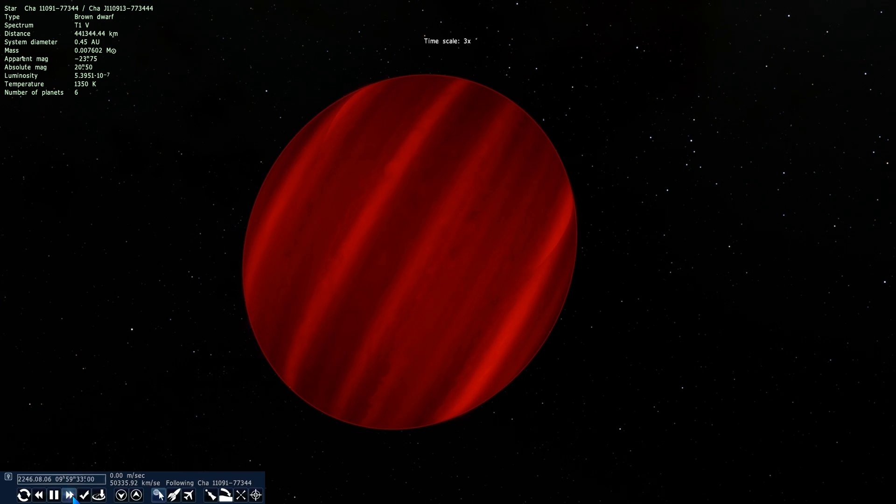
pyautogui.click(68, 495)
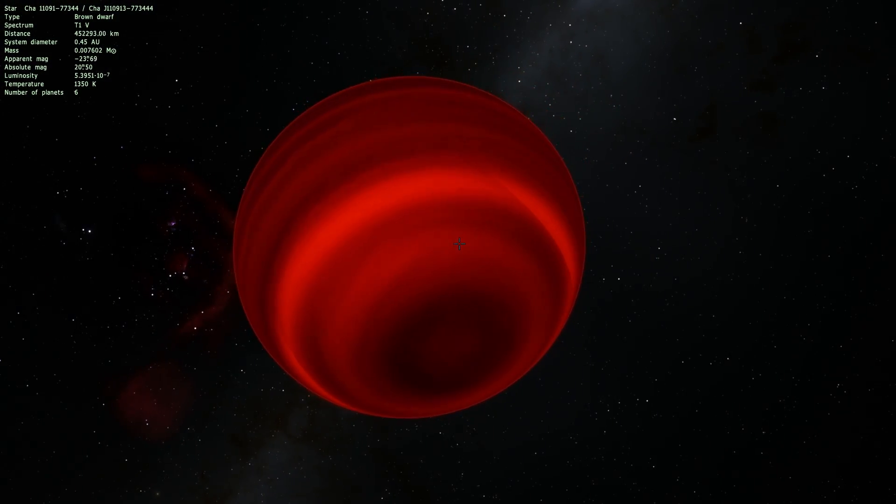
pyautogui.scroll(-3)
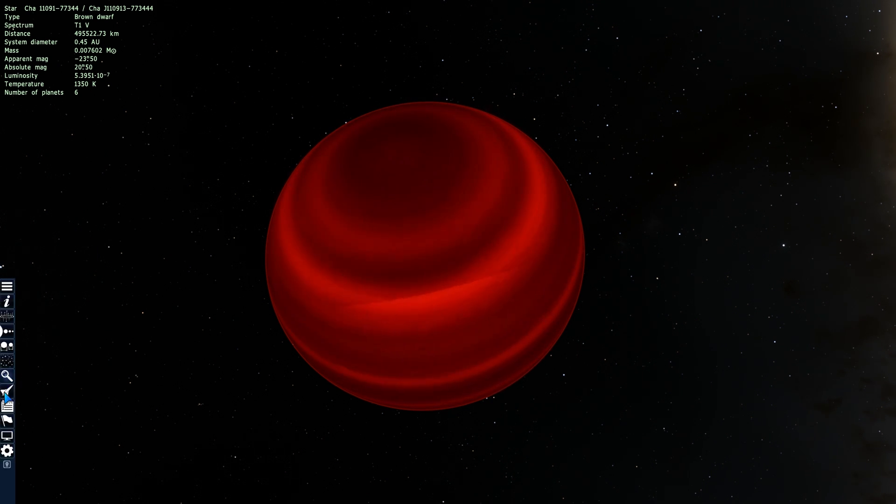
# Search for OTS 44, fly there, and view it from about 6.1 million km.
pyautogui.click(8, 375)
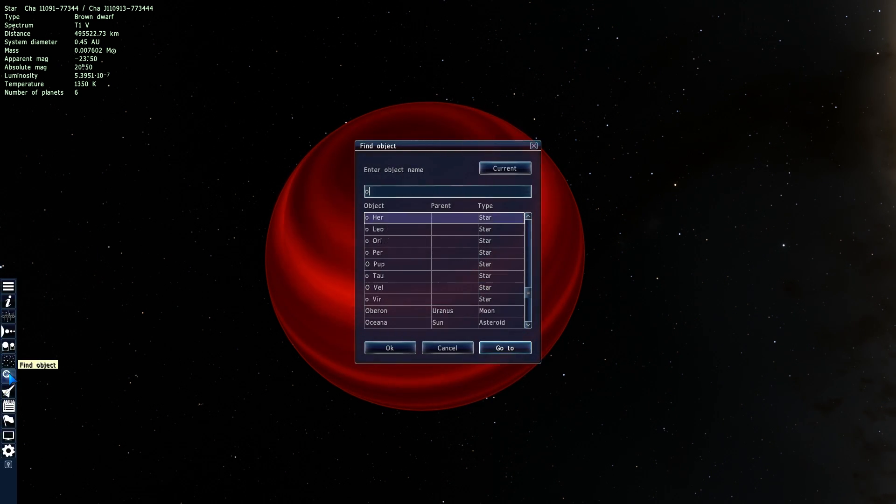
pyautogui.write('ts')
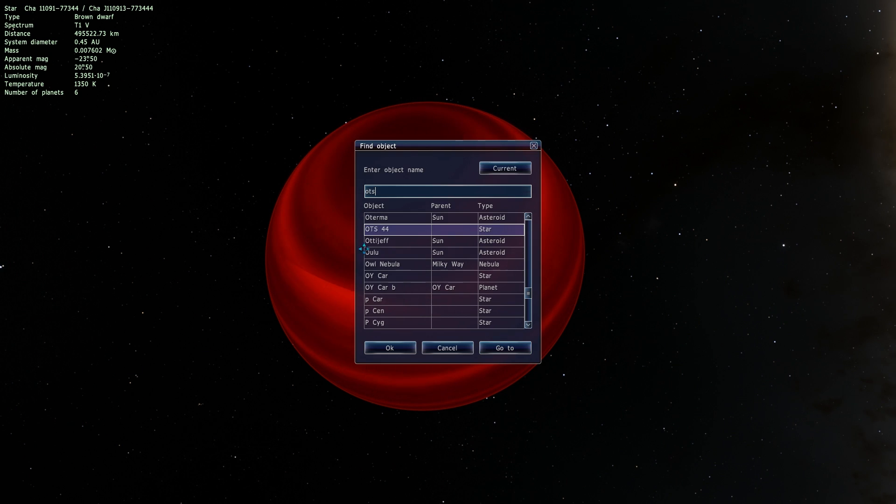
pyautogui.click(504, 347)
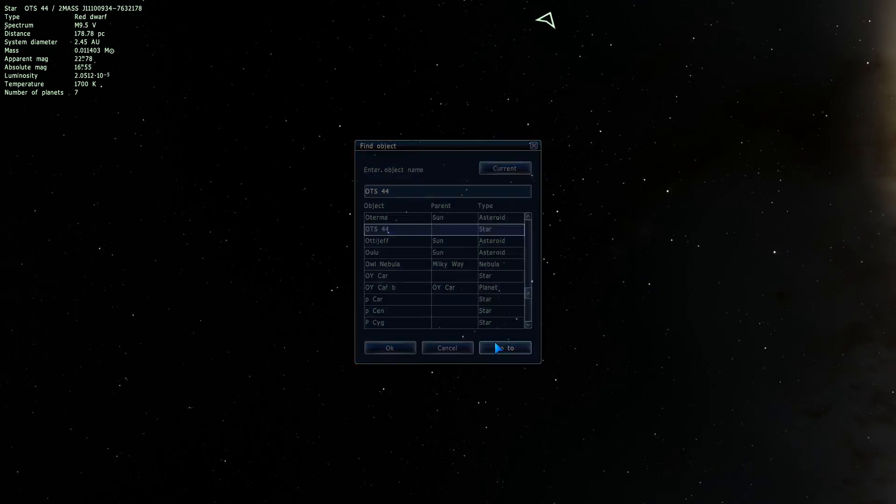
pyautogui.click(504, 347)
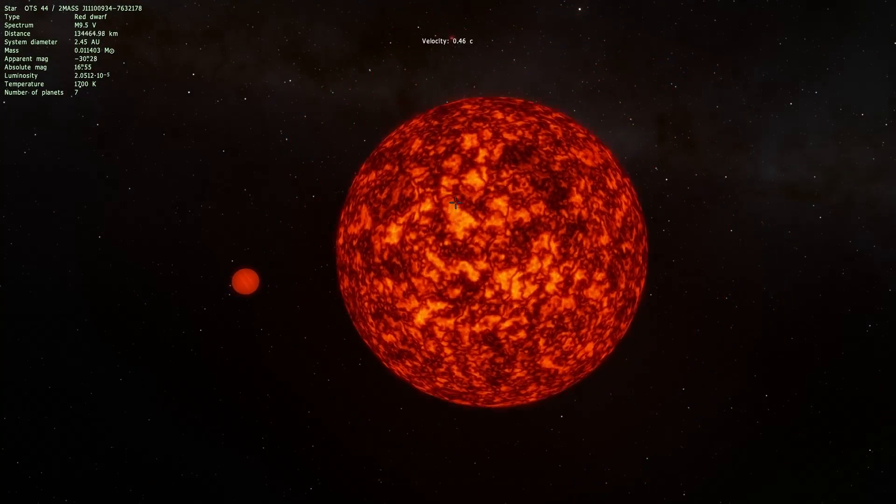
pyautogui.scroll(-3)
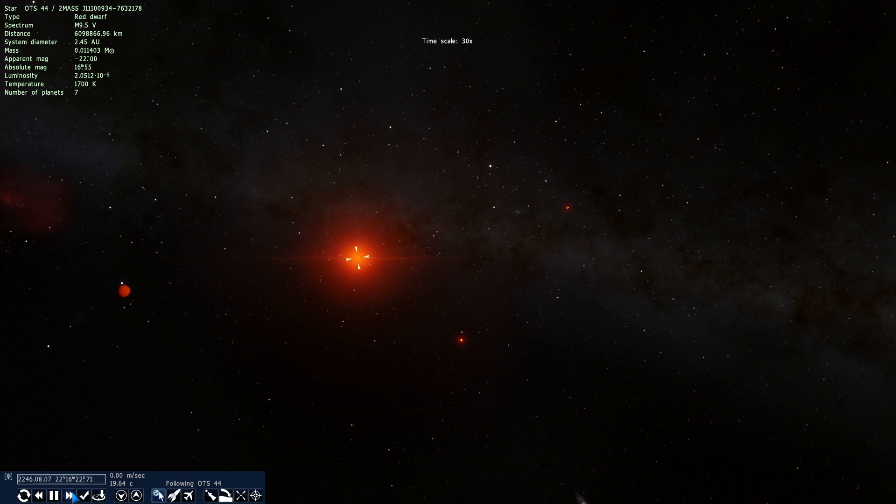
# Raise the time rate and select comet OTS 44 C92, about 0.08 AU away.
pyautogui.click(71, 495)
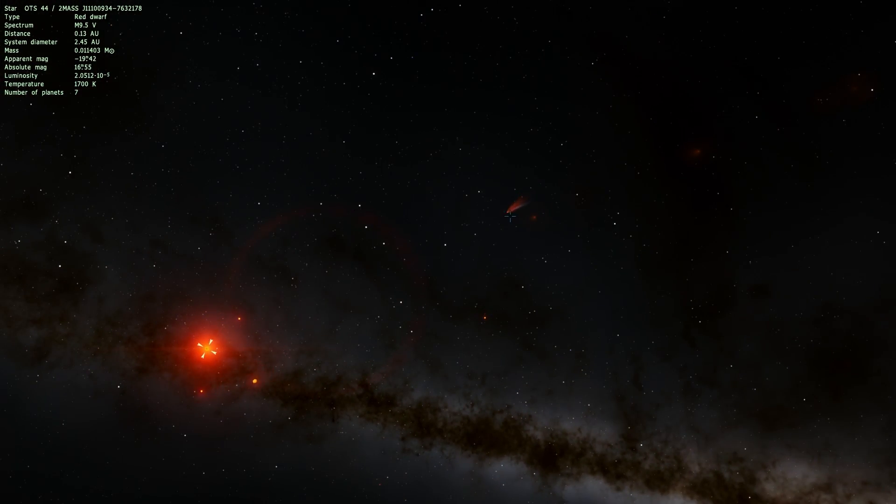
pyautogui.click(510, 205)
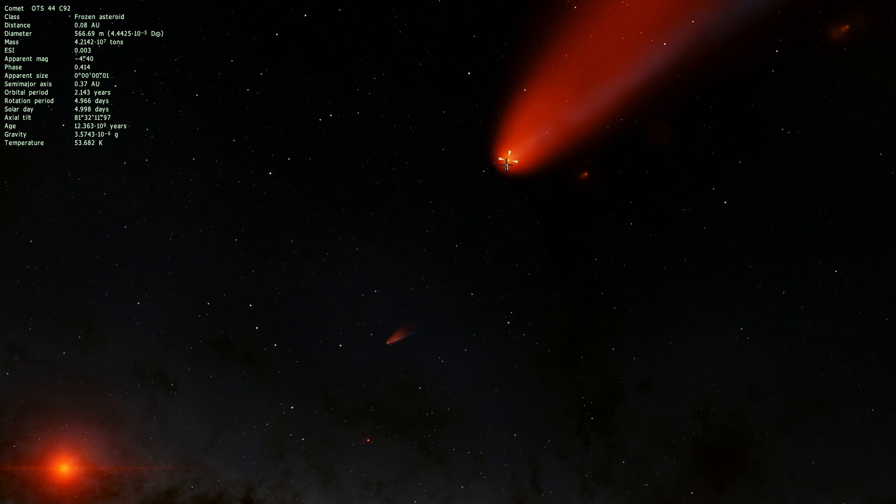
# Fly to comet OTS 44 C92, then back out to about 0.17 AU to see its tail.
pyautogui.rightClick(506, 162)
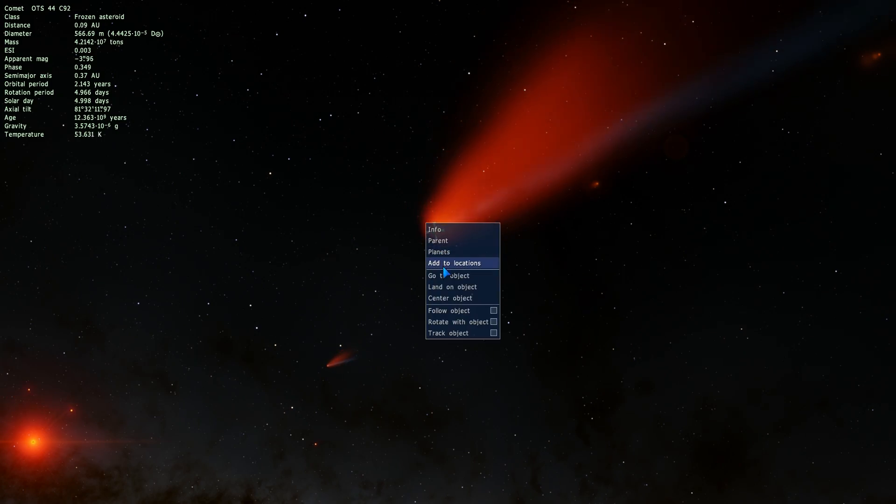
pyautogui.click(449, 275)
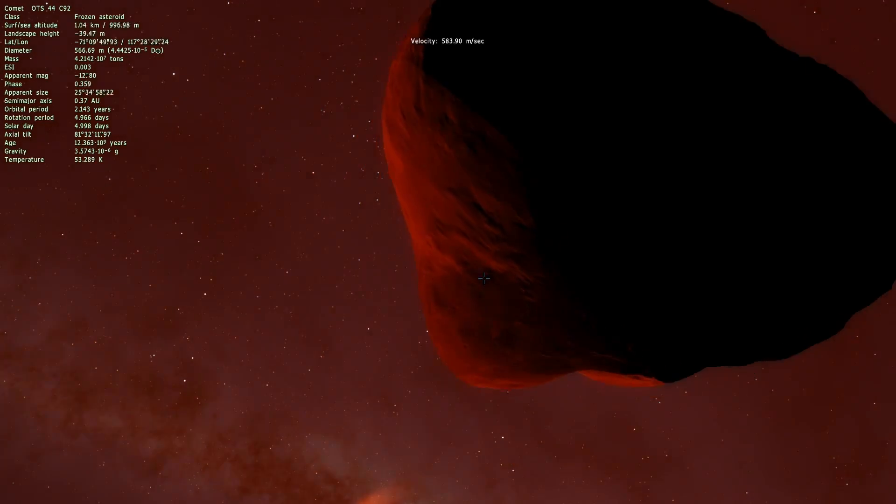
pyautogui.scroll(-3)
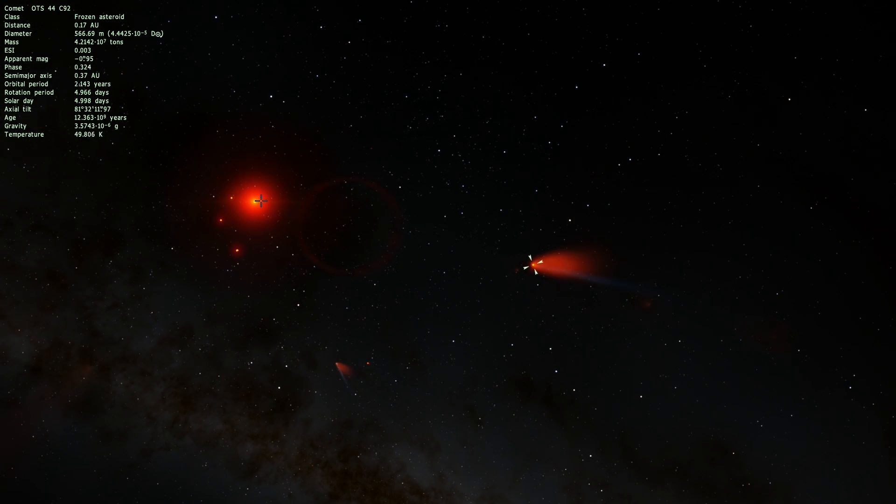
# Open the object search to look up PSR J1719-1438.
pyautogui.click(247, 188)
pyautogui.write('PSR J1719-1438')
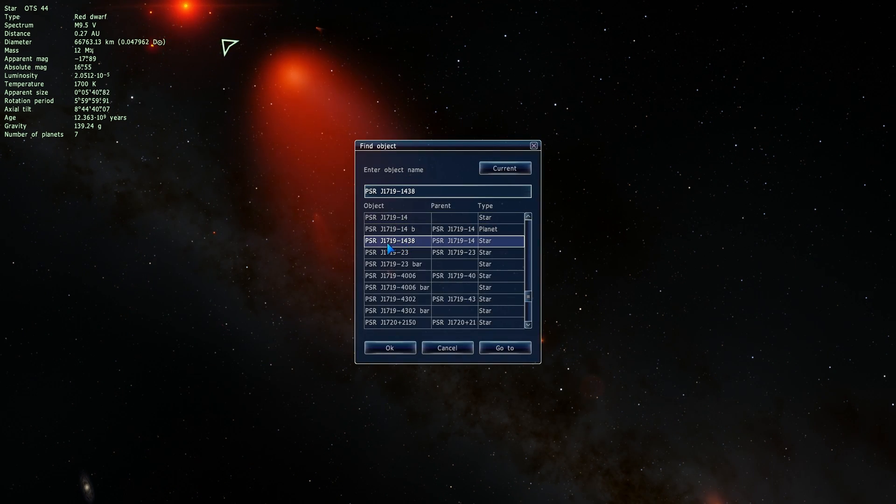
pyautogui.moveTo(505, 347)
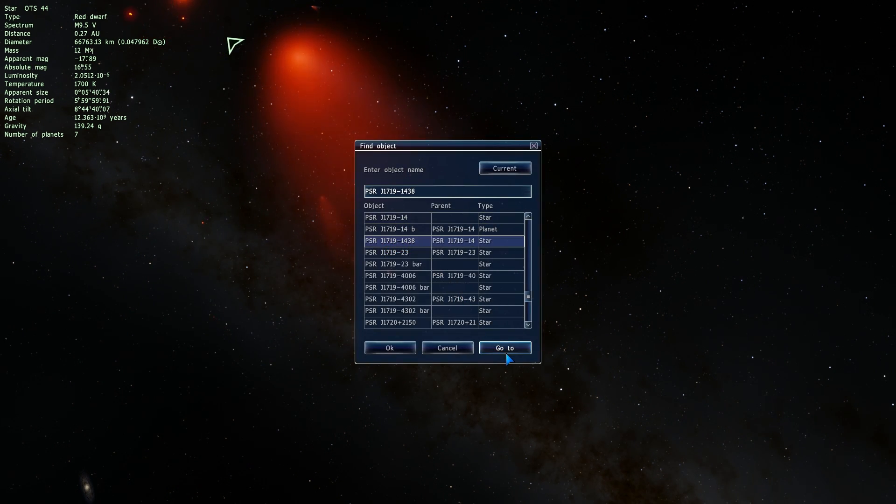
# Fly to pulsar PSR J1719-1438 and zoom out to reveal planet PSR J1719-14 b.
pyautogui.click(504, 347)
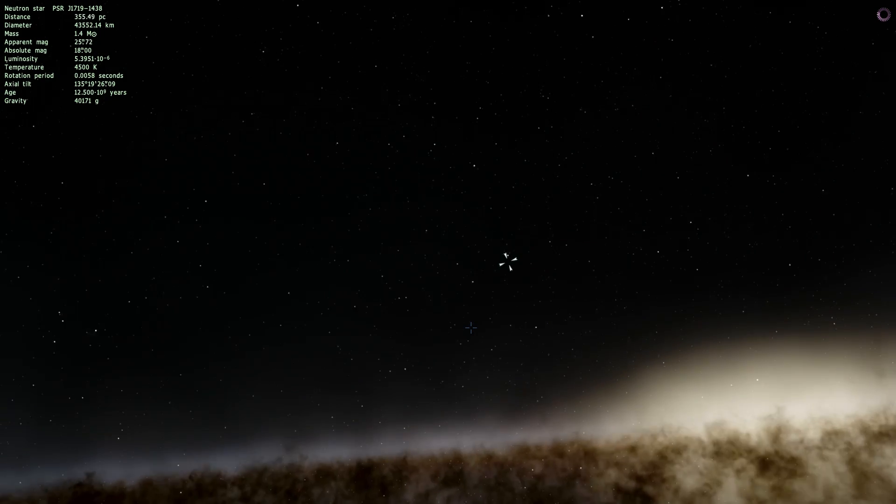
pyautogui.scroll(-3)
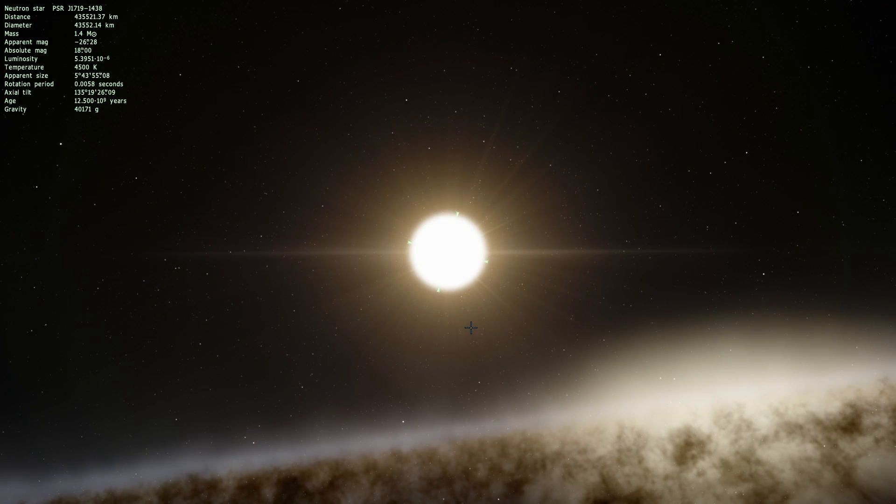
pyautogui.scroll(-3)
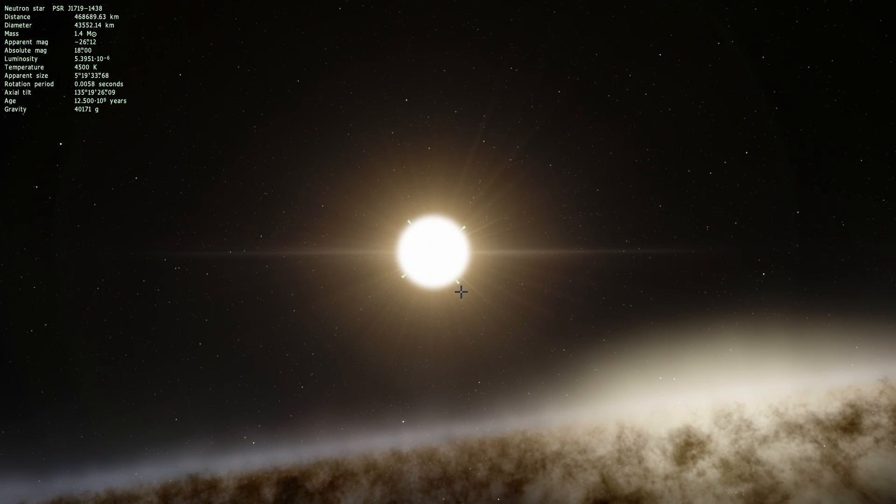
pyautogui.scroll(-3)
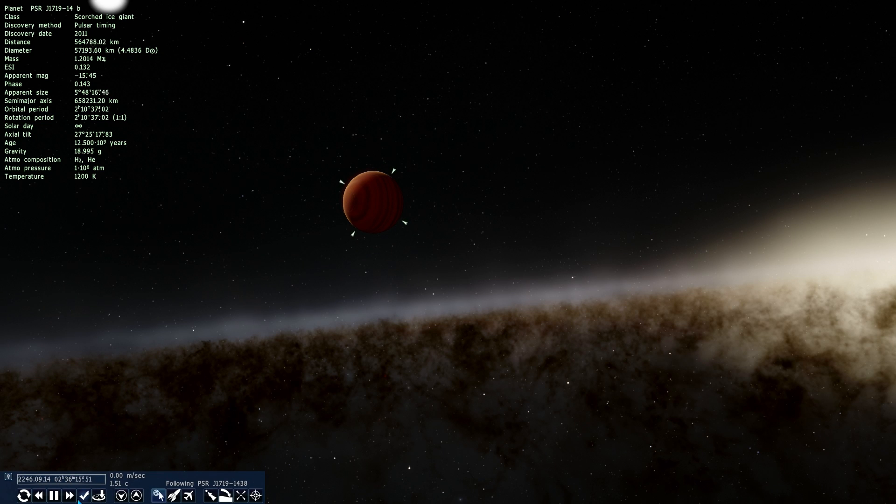
# Fly to planet PSR J1719-14 b and zoom around it, about 212,000 km away.
pyautogui.click(70, 495)
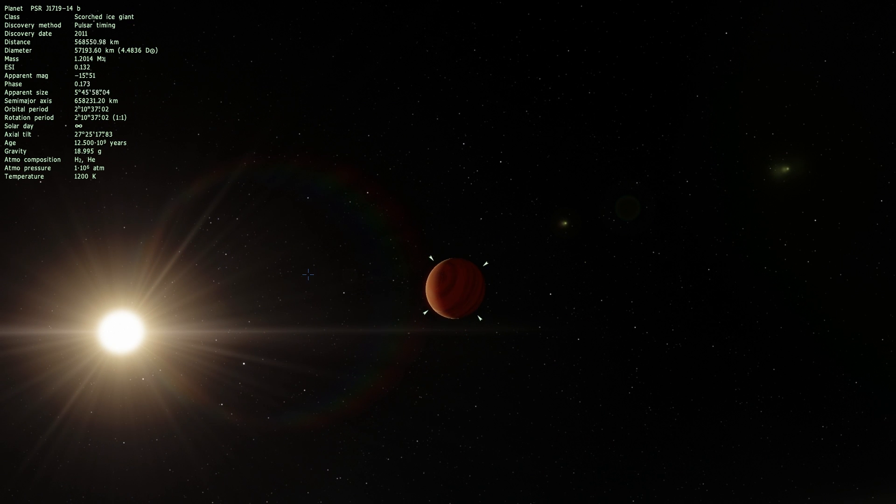
pyautogui.scroll(-3)
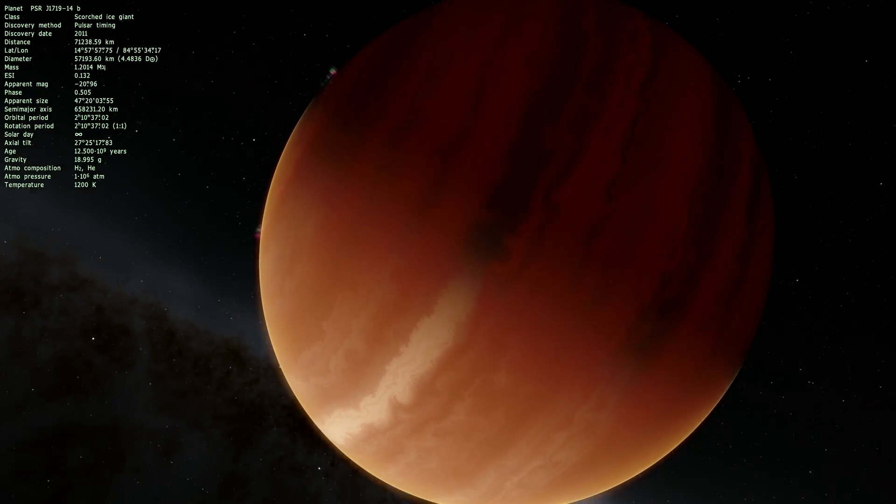
pyautogui.scroll(-3)
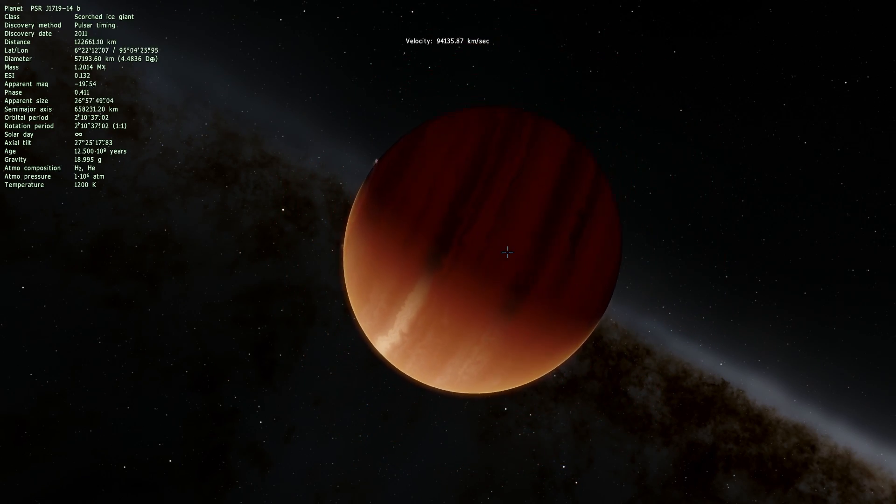
pyautogui.scroll(-3)
pyautogui.write('wise 0855')
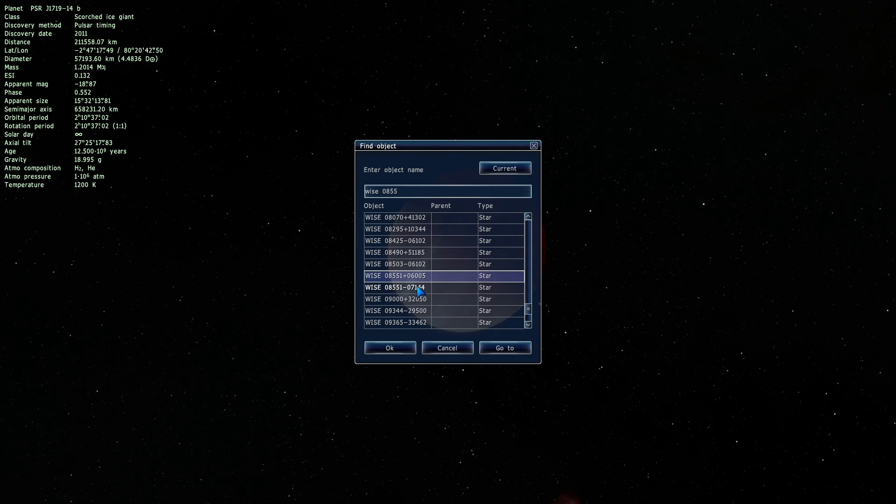
pyautogui.click(396, 287)
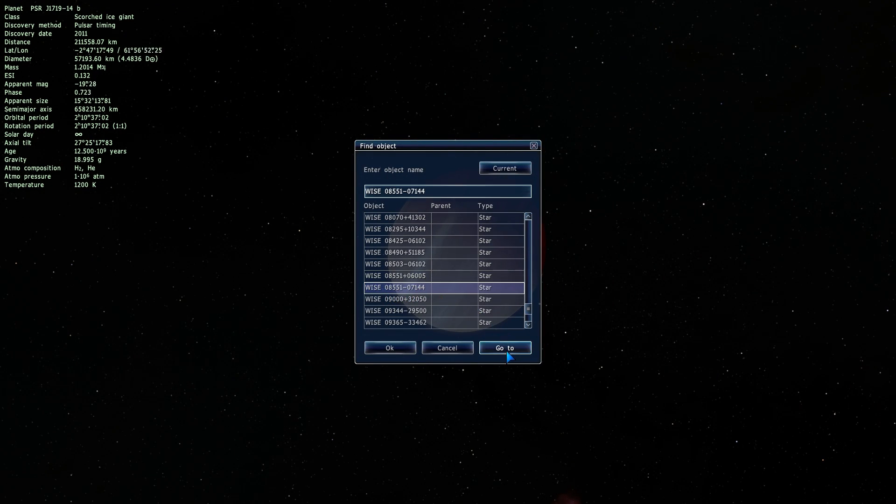
pyautogui.click(504, 347)
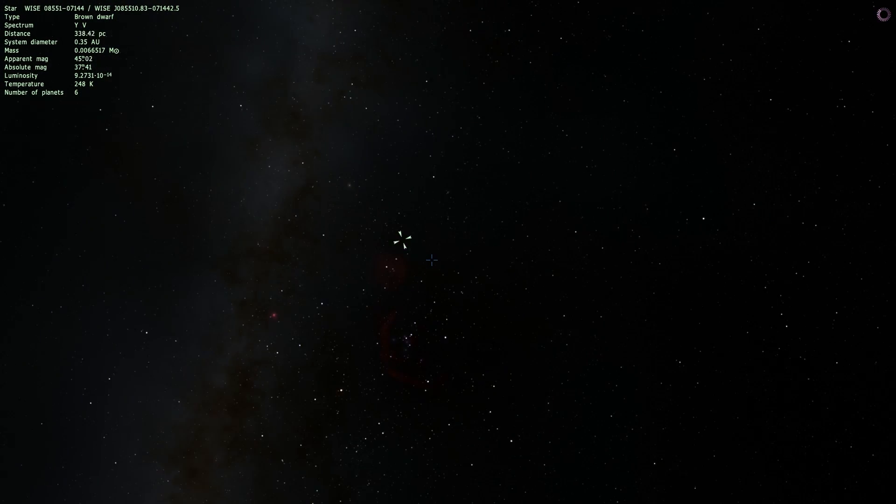
pyautogui.scroll(3)
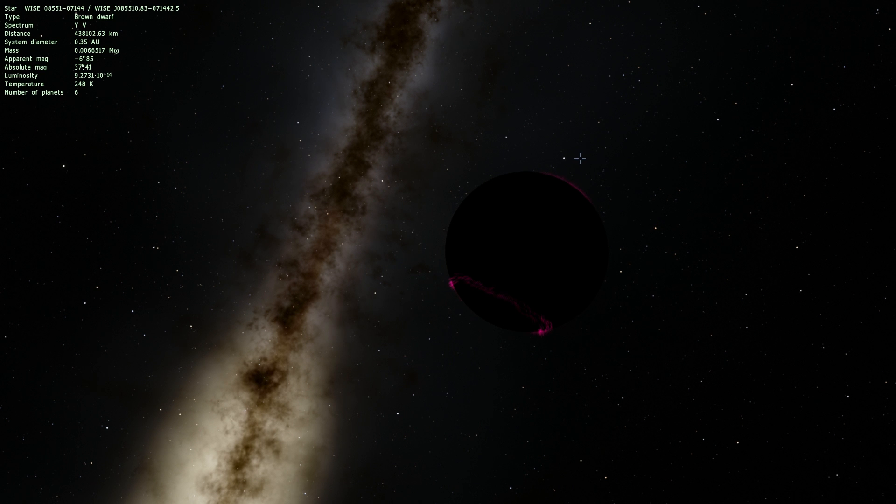
pyautogui.moveTo(421, 232)
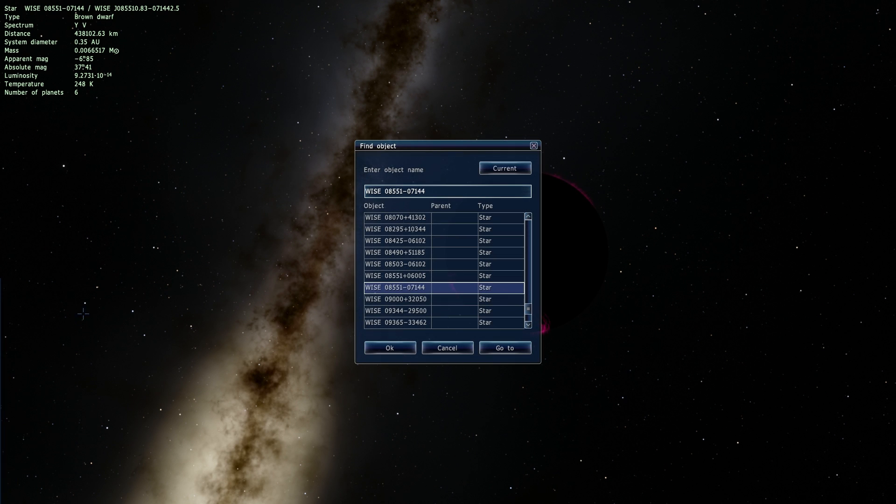
pyautogui.write('u')
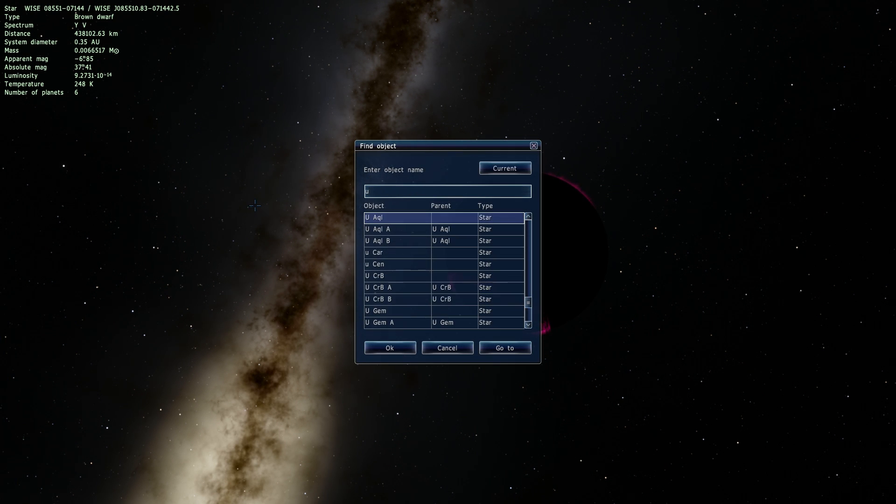
pyautogui.write('gps')
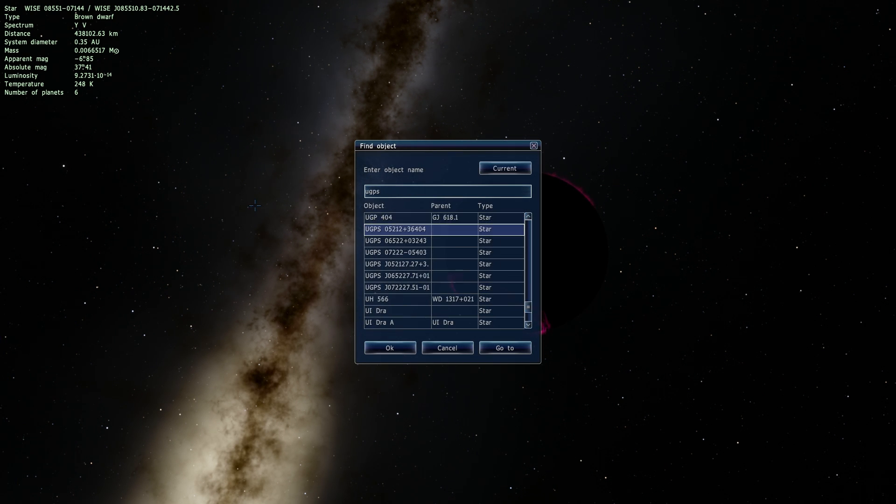
pyautogui.write('07')
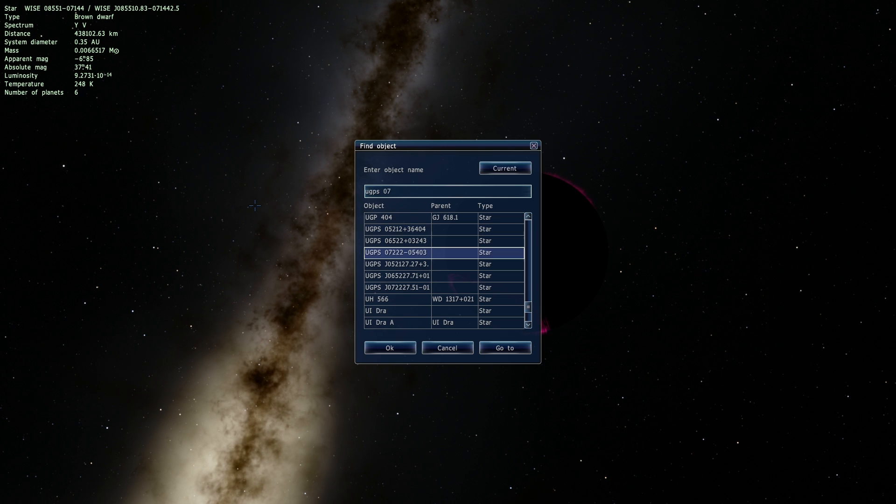
pyautogui.write('2')
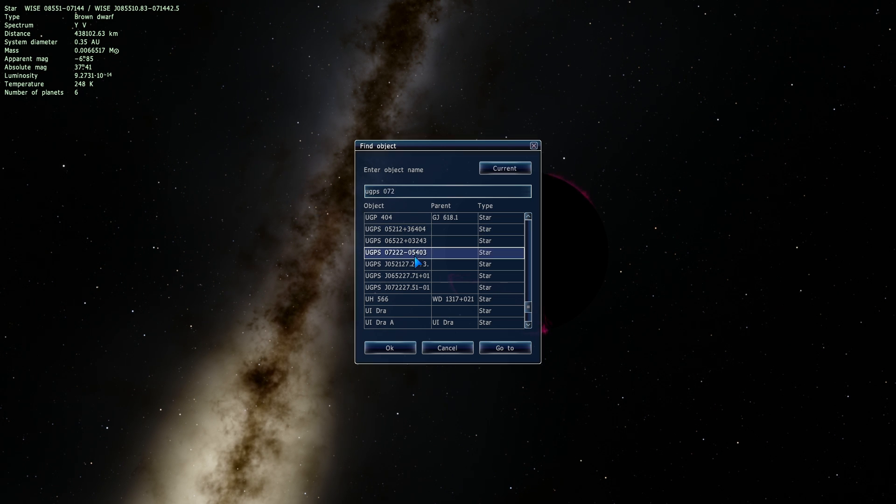
pyautogui.click(396, 252)
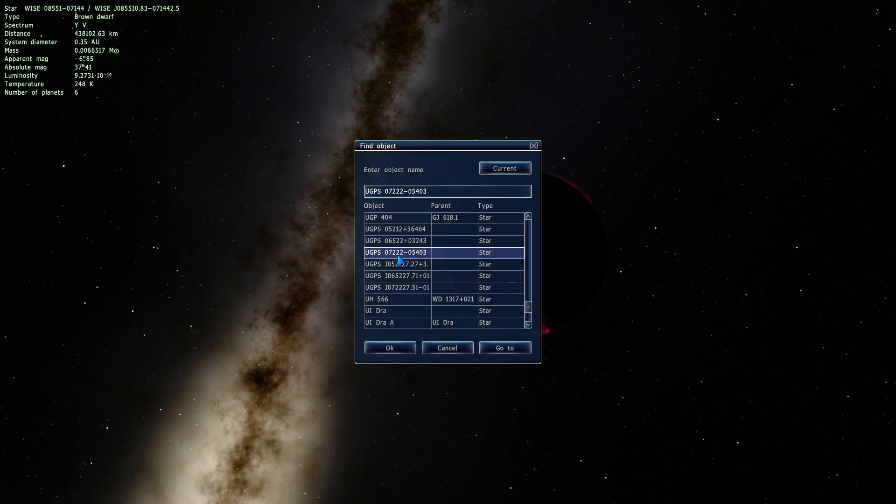
pyautogui.click(504, 348)
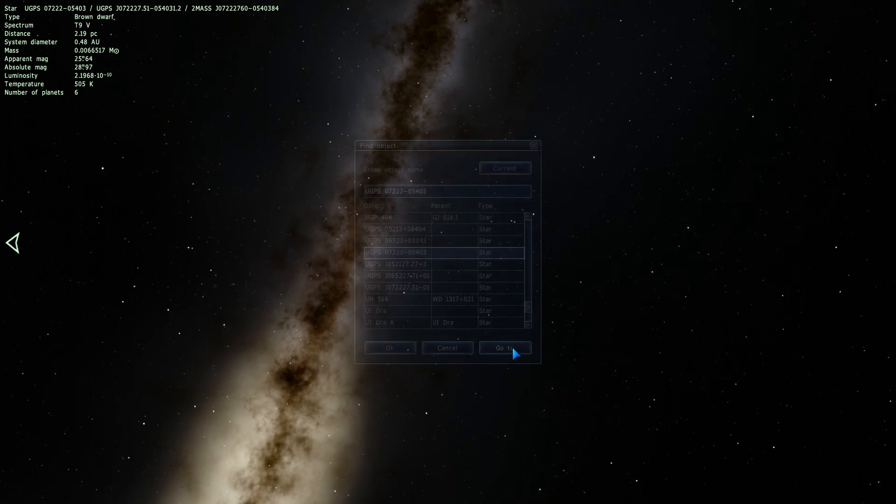
pyautogui.click(504, 347)
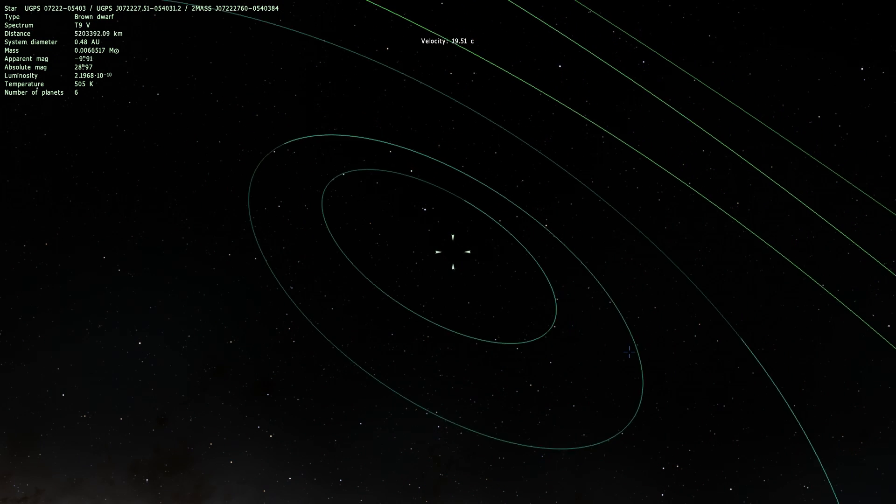
pyautogui.click(385, 189)
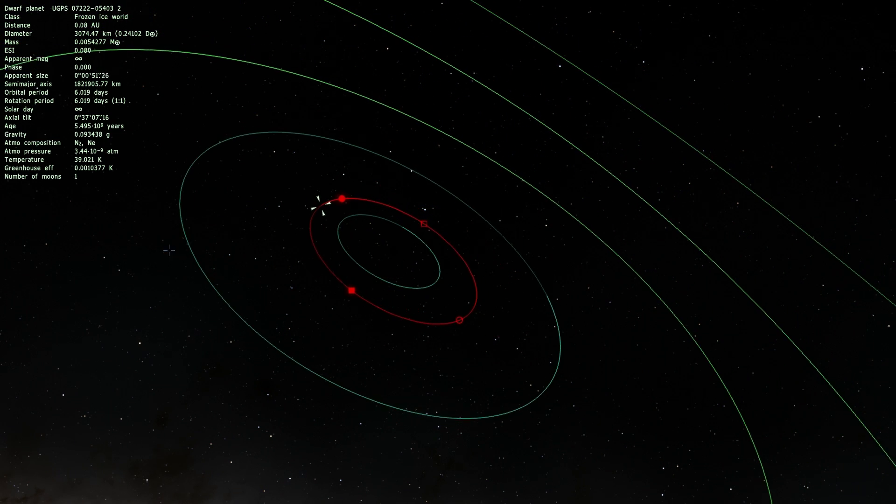
pyautogui.scroll(-3)
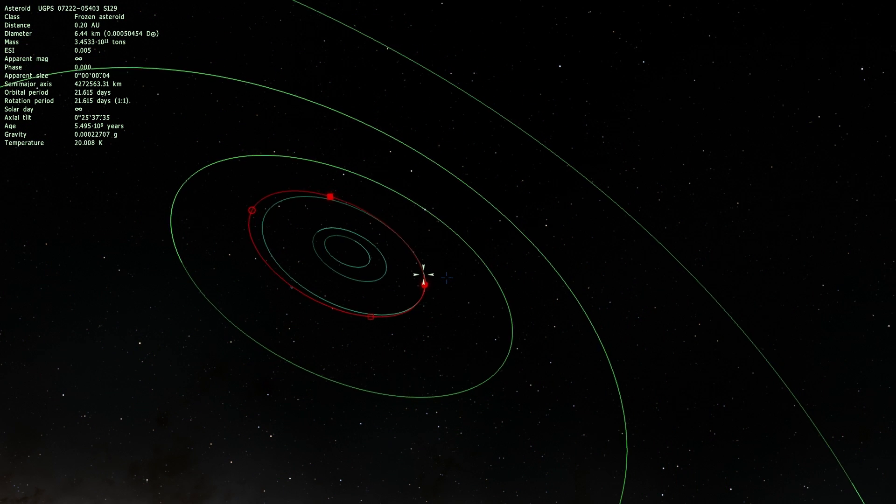
pyautogui.scroll(-3)
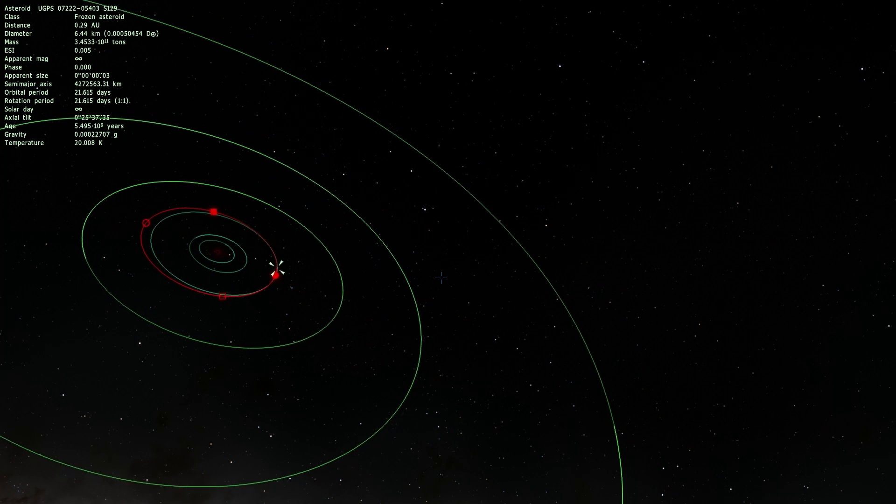
pyautogui.scroll(-3)
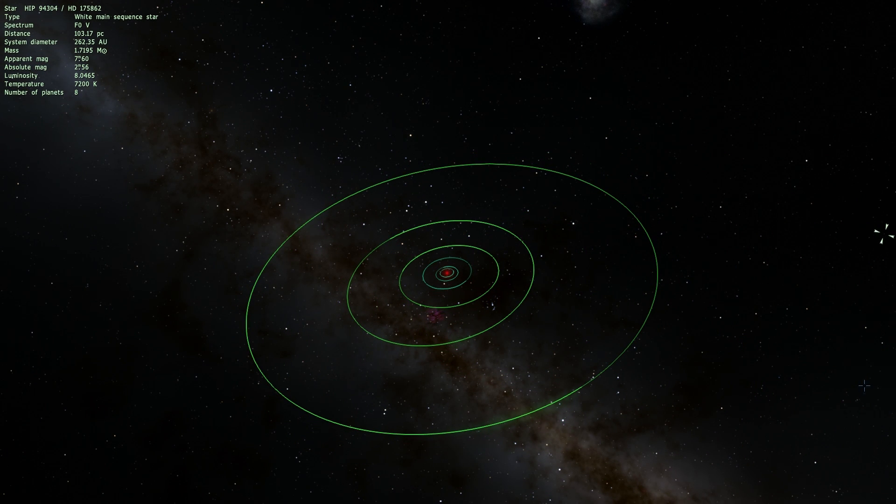
# Press O to hide the HIP 94304 orbits, showing starfield and Milky Way.
pyautogui.press('o')
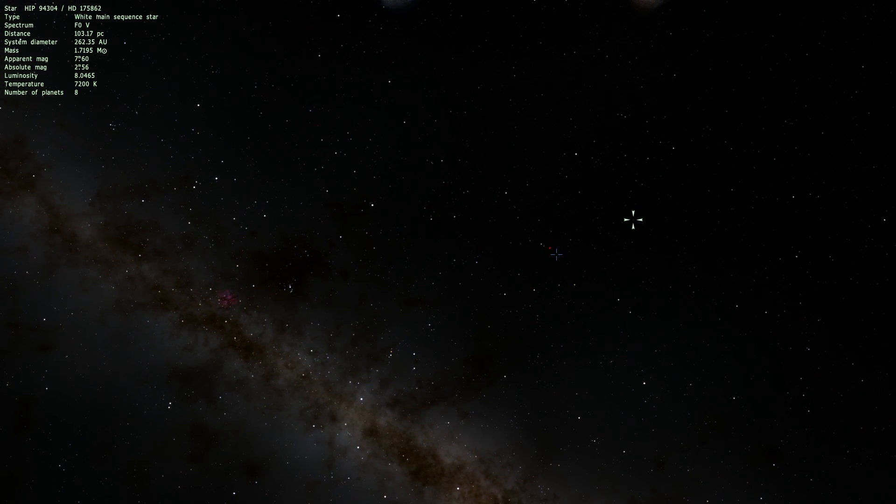
pyautogui.moveTo(581, 256)
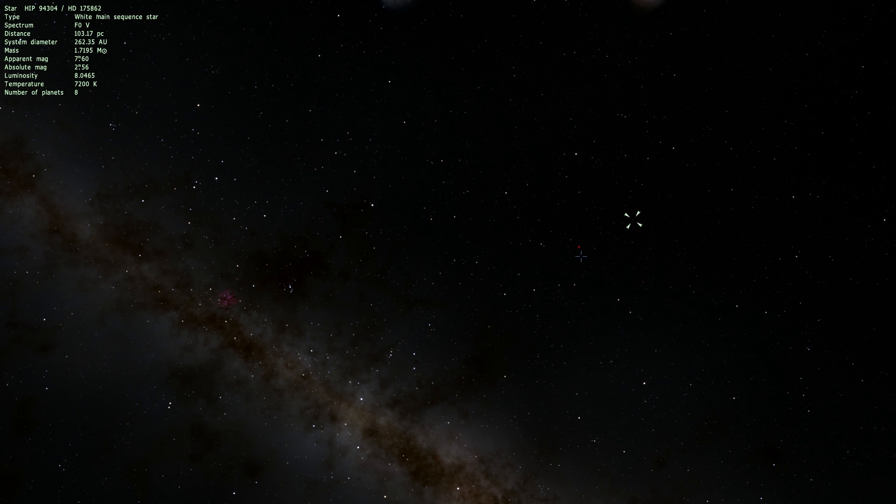